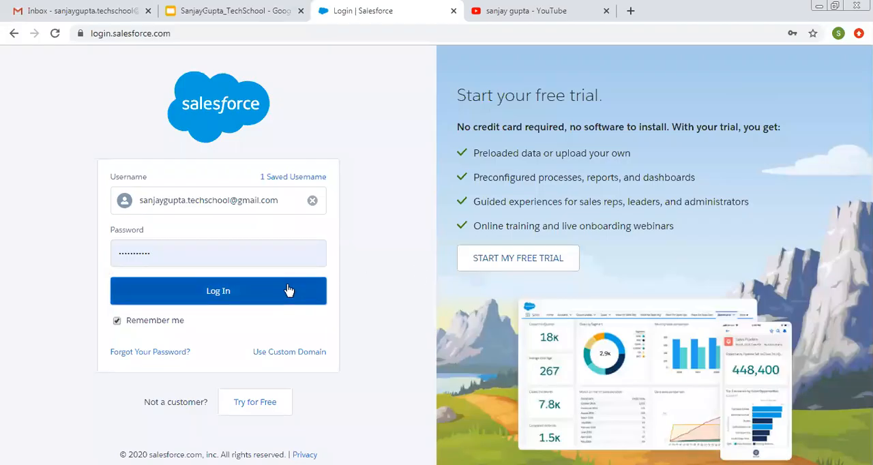
Step: Sign in to Salesforce and show the intro slide on Picklist and Multi Select Picklist data types
click(231, 11)
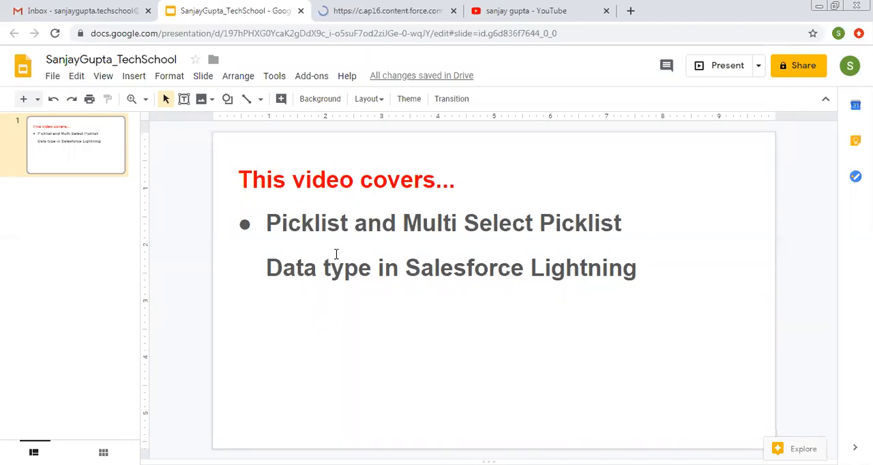
mouse_move(568, 243)
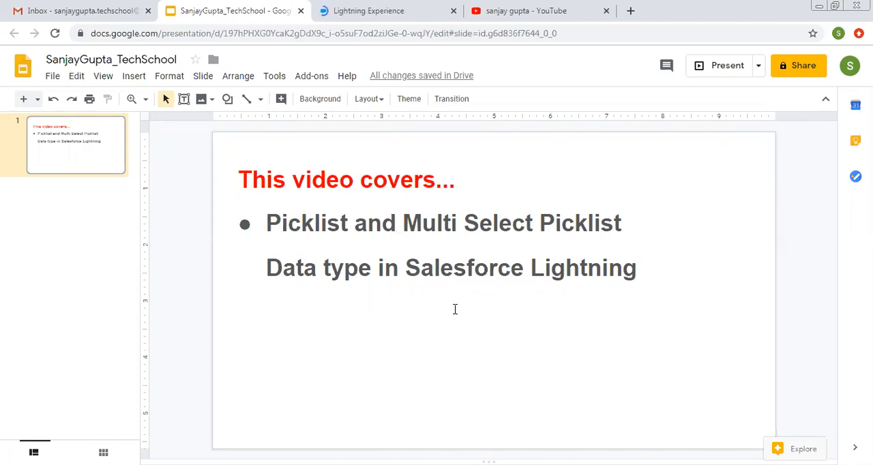
mouse_move(499, 171)
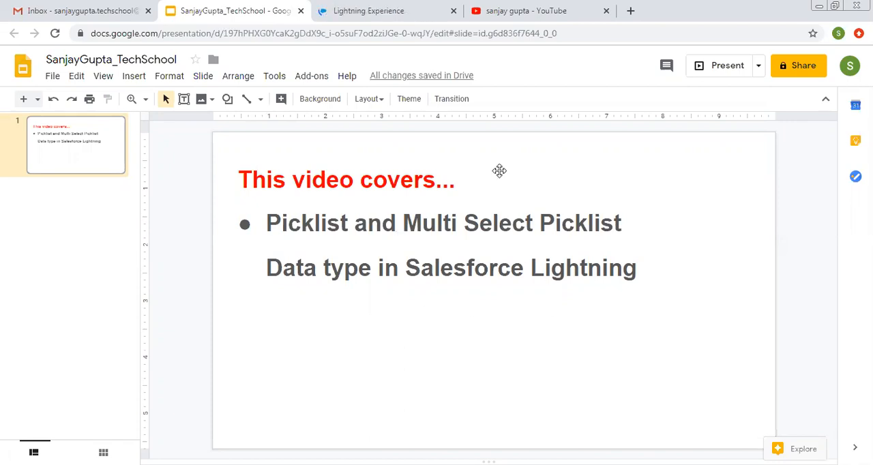
Step: Show the YouTube search results for the Sanjay Gupta channel's latest videos
click(539, 11)
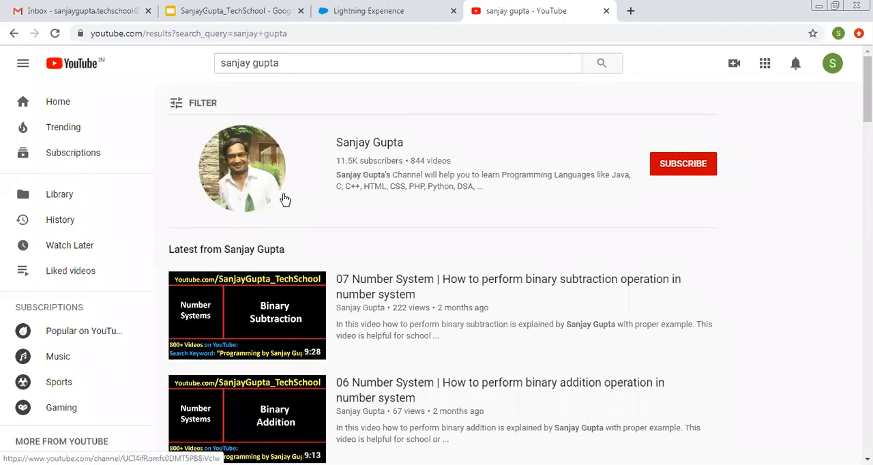
mouse_move(287, 90)
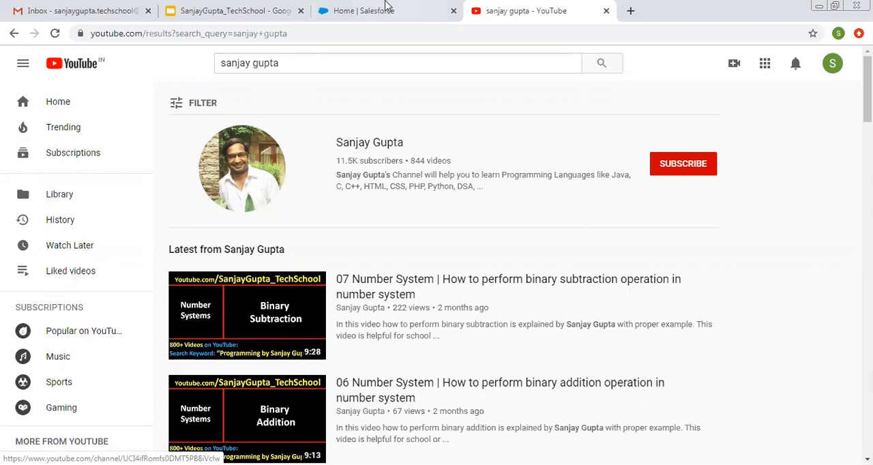
Step: Find the Book object in Object Manager via Quick Find 'b' and open it
click(382, 11)
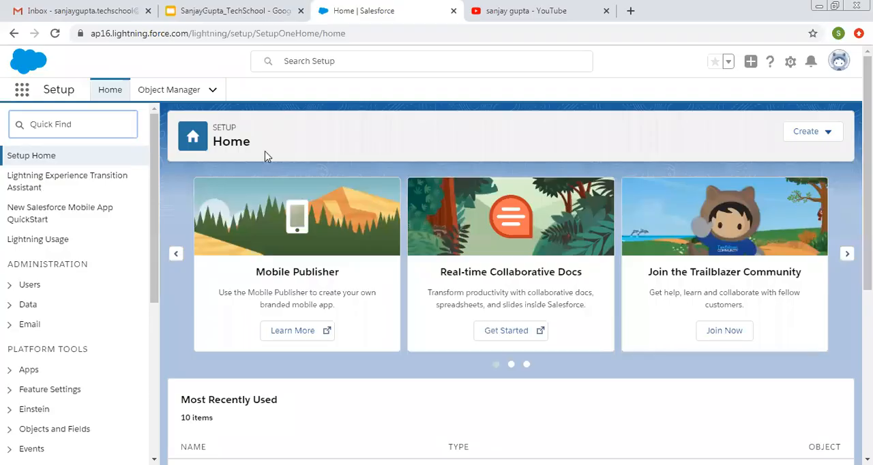
click(170, 90)
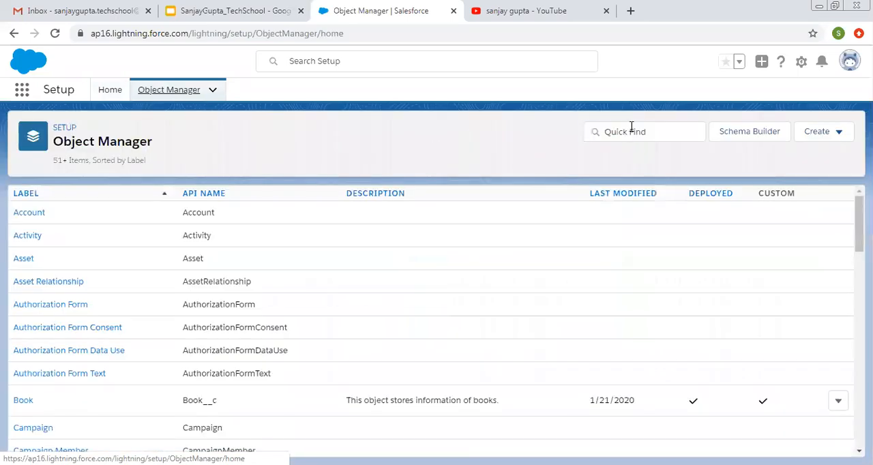
text(b)
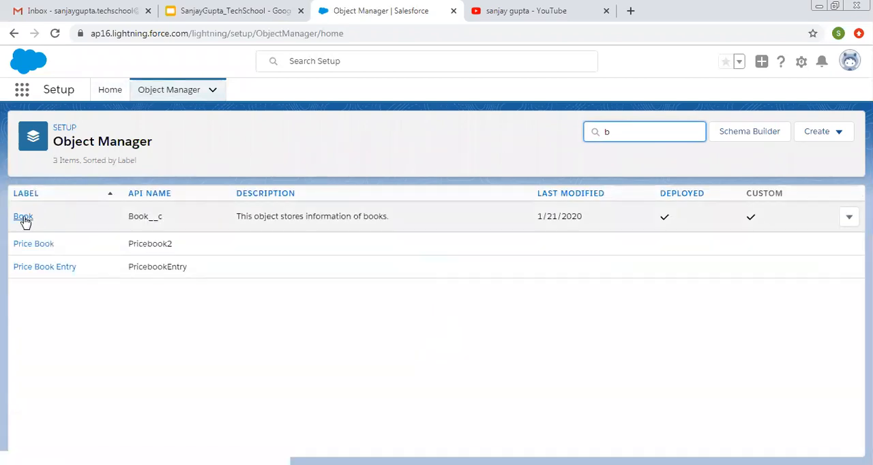
click(22, 216)
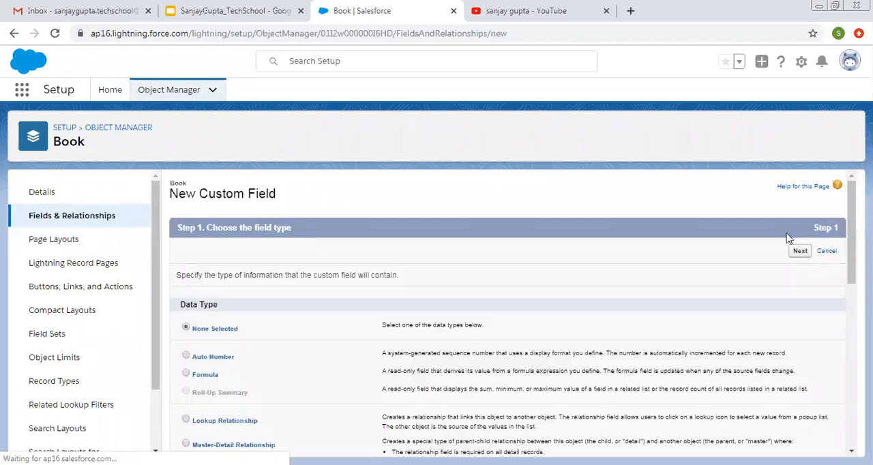
Step: Review the New Custom Field data types and choose Picklist for the Book field
scroll(down, 3)
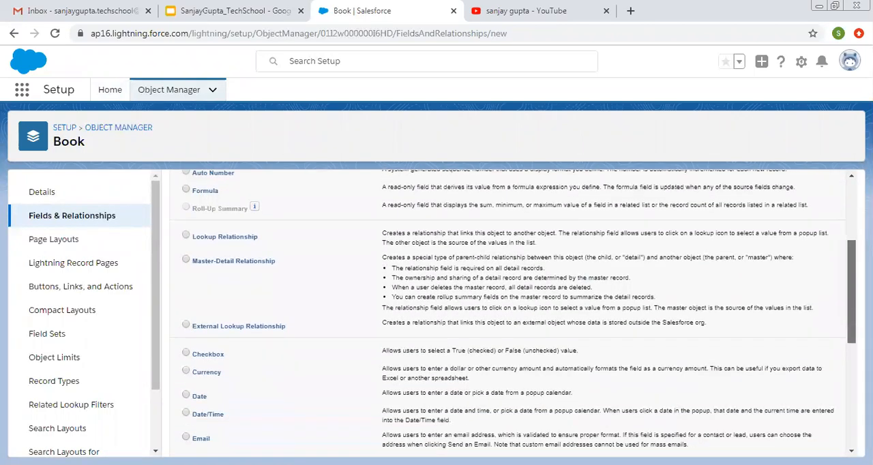
scroll(down, 3)
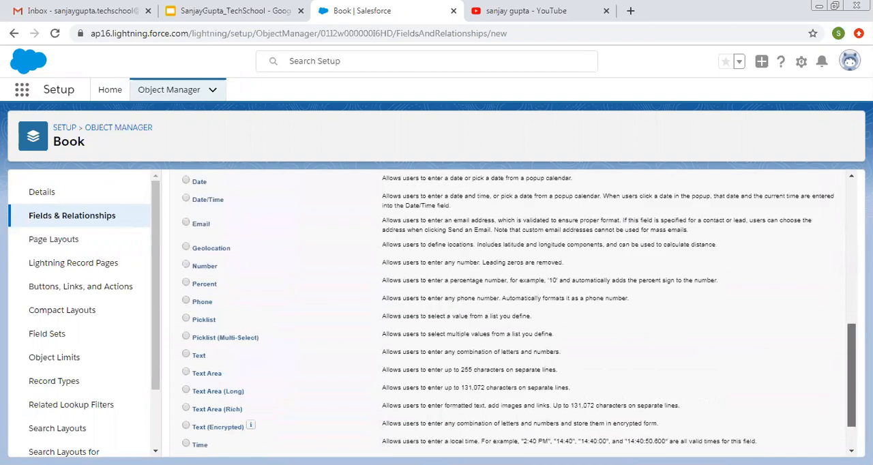
mouse_move(227, 349)
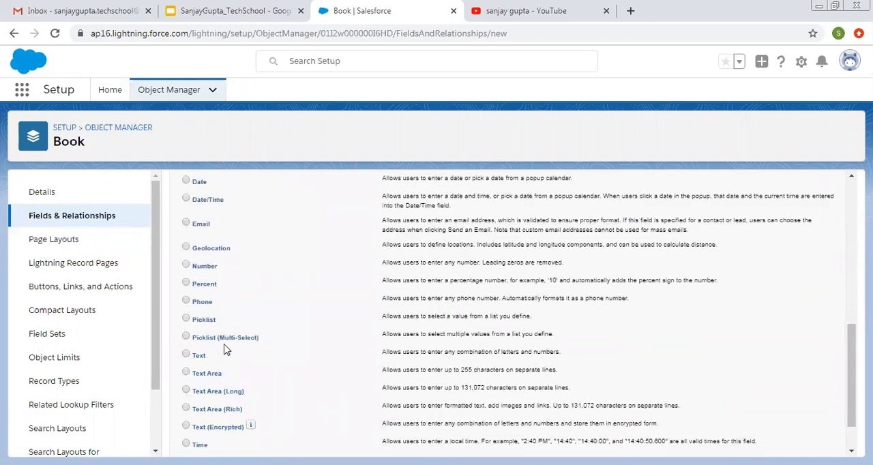
mouse_move(215, 330)
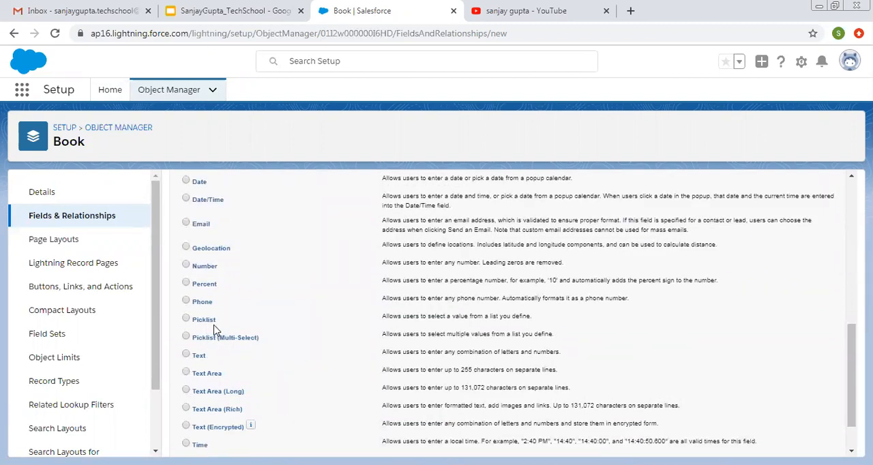
mouse_move(258, 333)
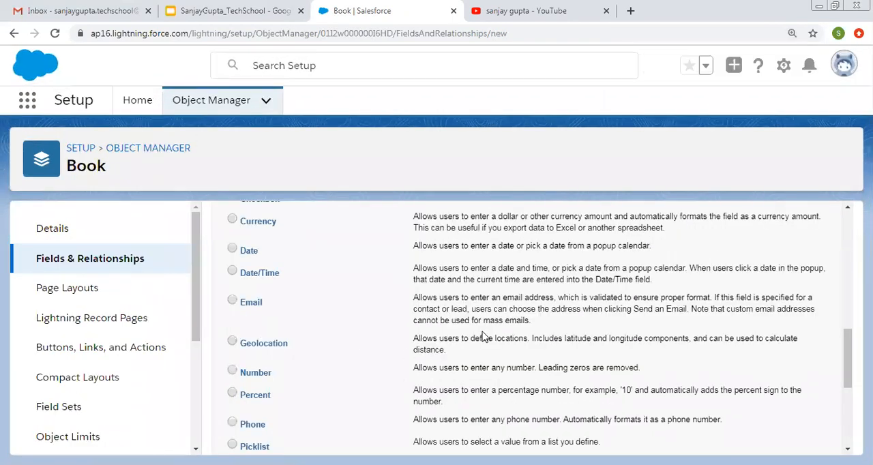
scroll(down, 3)
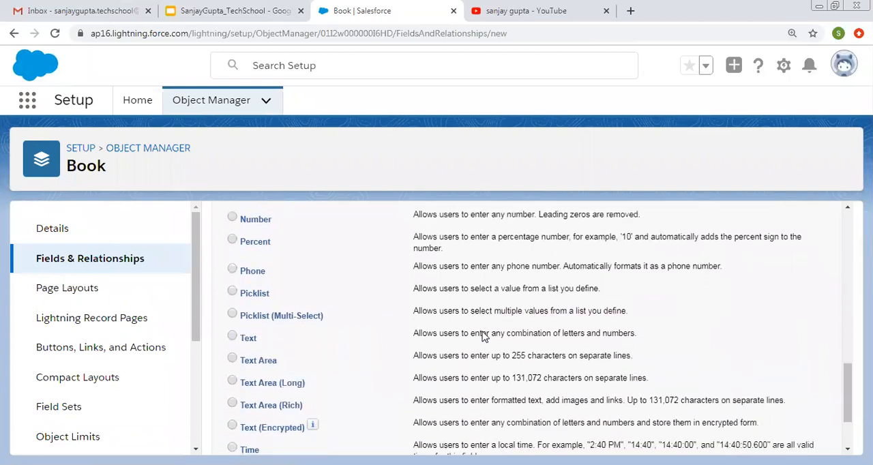
double_click(439, 288)
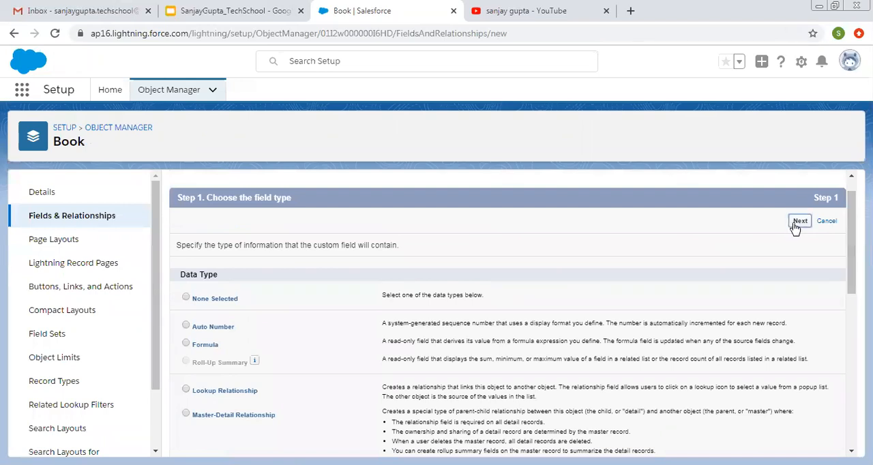
Step: Label the field Category and choose to enter its values one per line
click(799, 221)
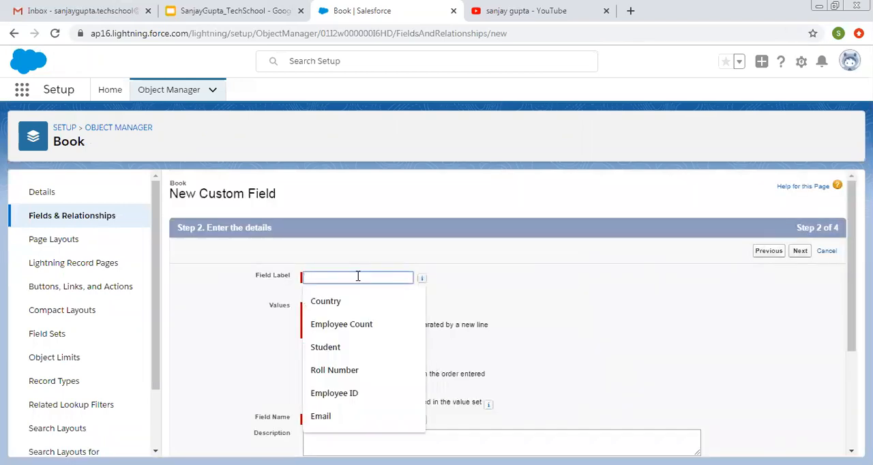
text(Cate)
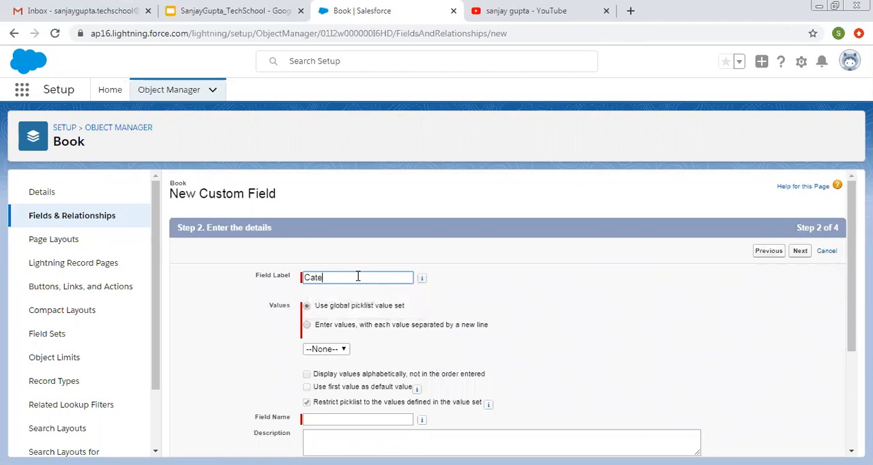
text(gory)
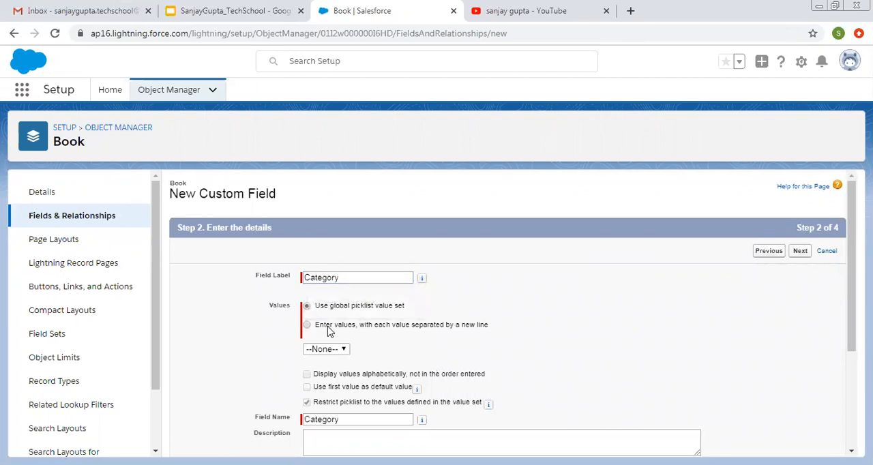
scroll(down, 3)
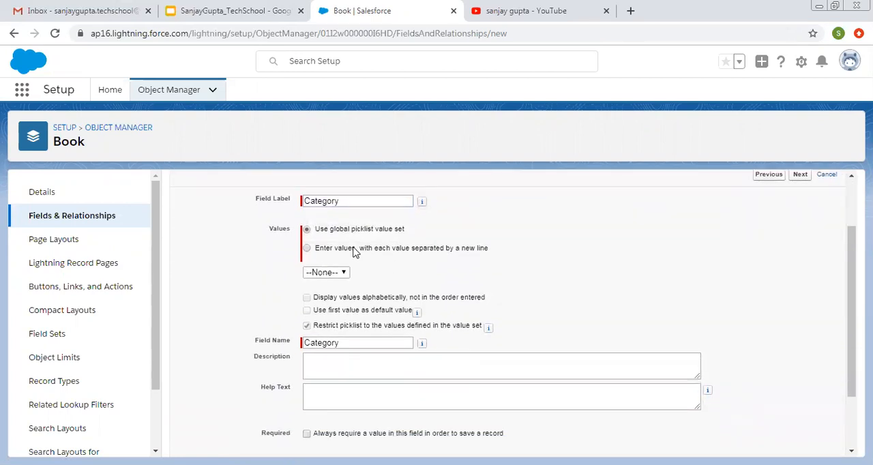
mouse_move(399, 240)
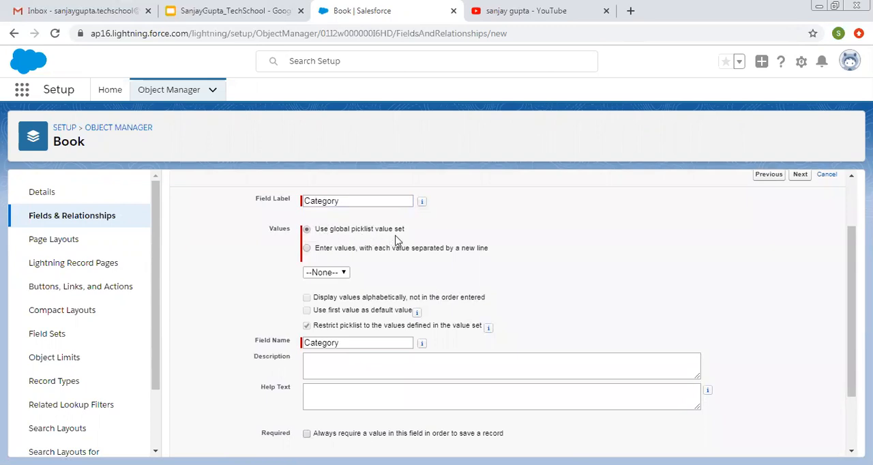
mouse_move(382, 259)
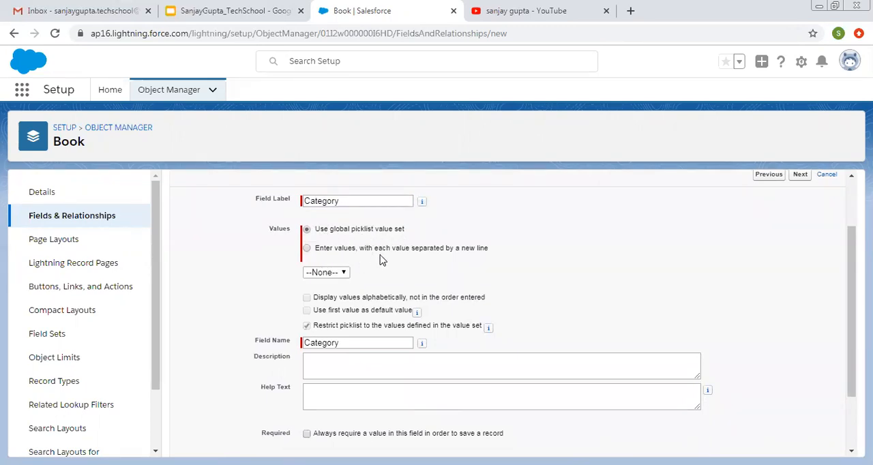
mouse_move(349, 263)
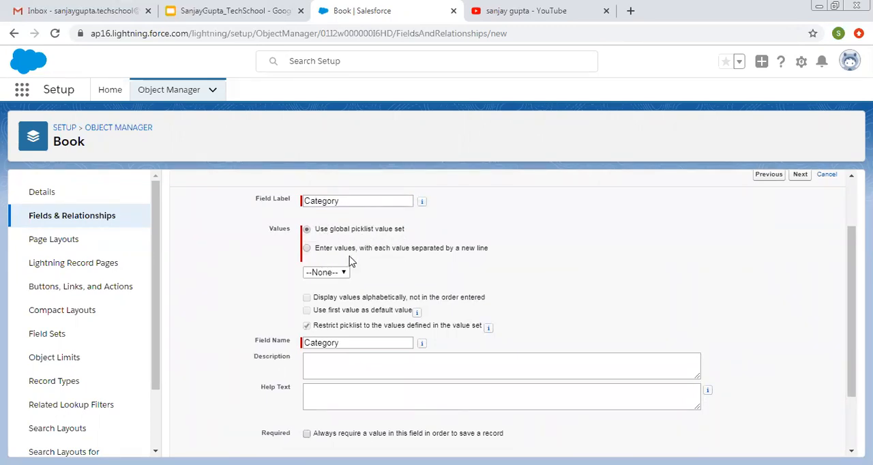
mouse_move(464, 259)
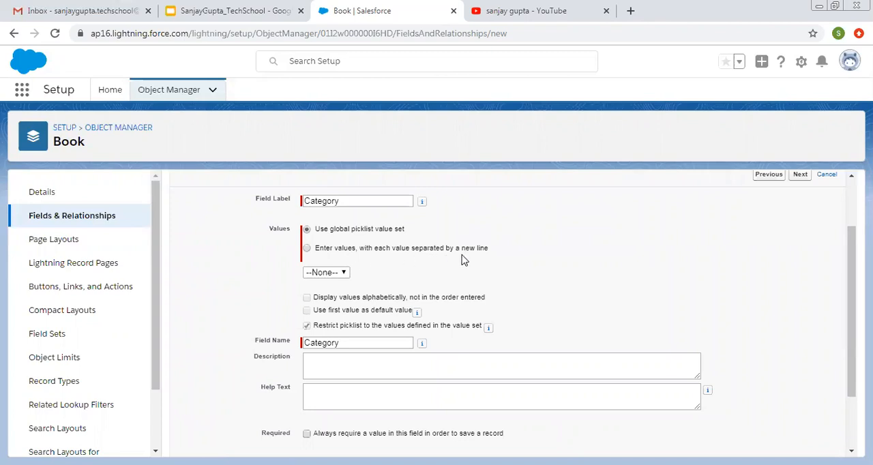
mouse_move(306, 257)
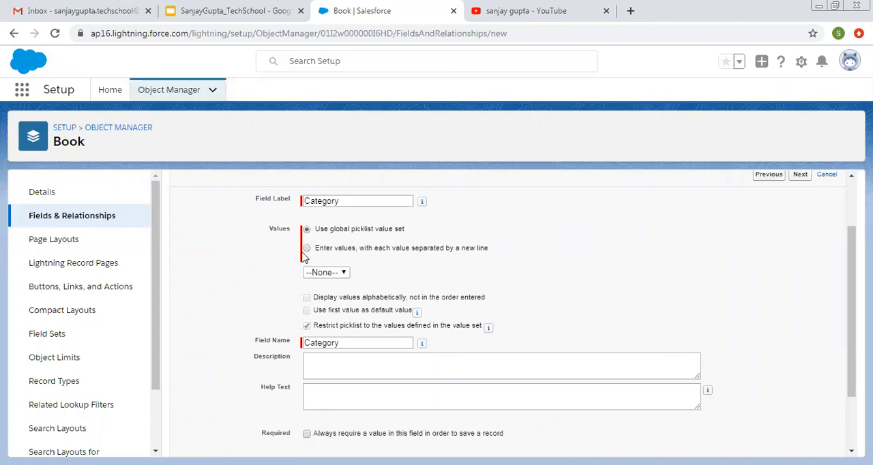
click(306, 248)
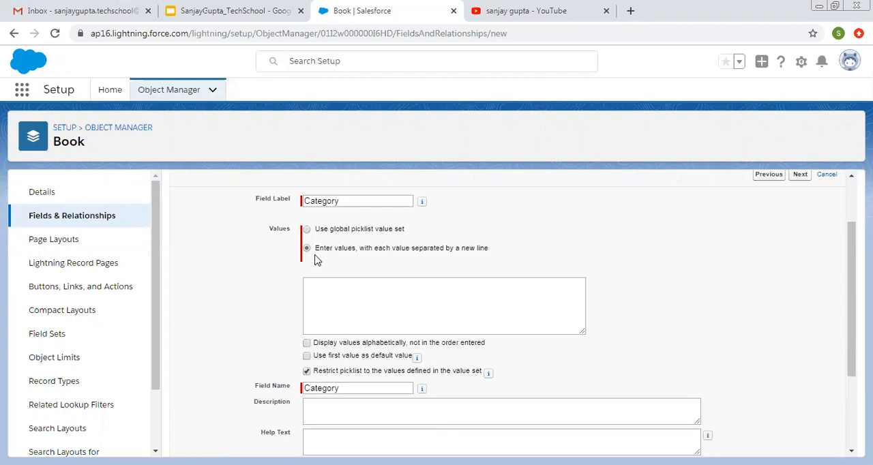
mouse_move(387, 259)
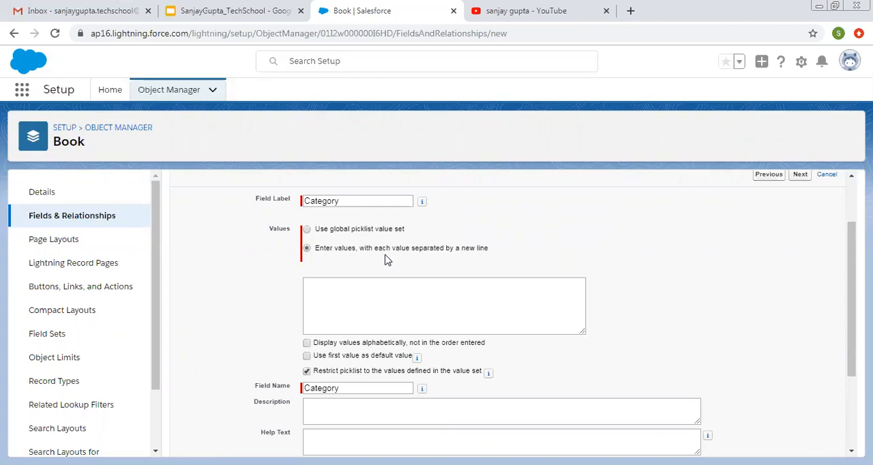
mouse_move(329, 265)
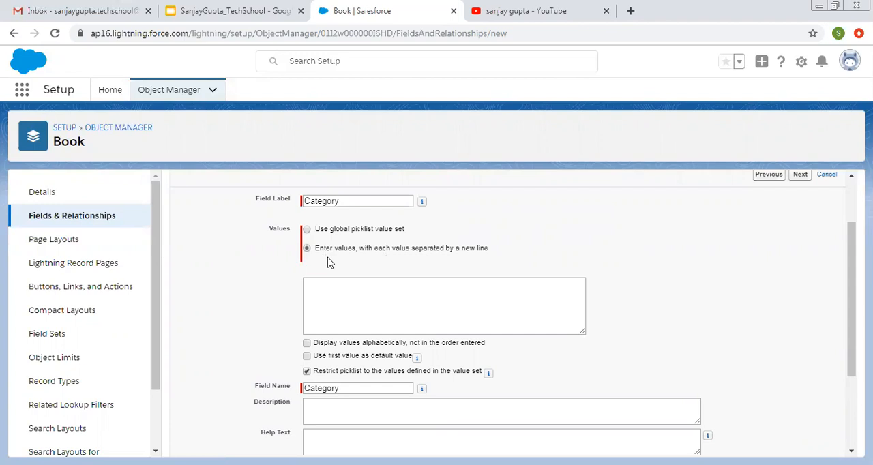
mouse_move(295, 244)
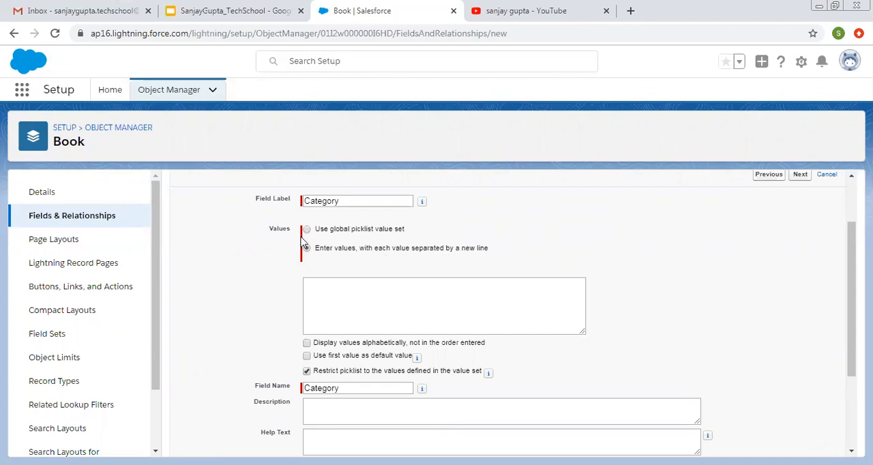
Step: Enter the values English, History, Computer, Bio, Maths, IT and Geography, one per line
click(305, 248)
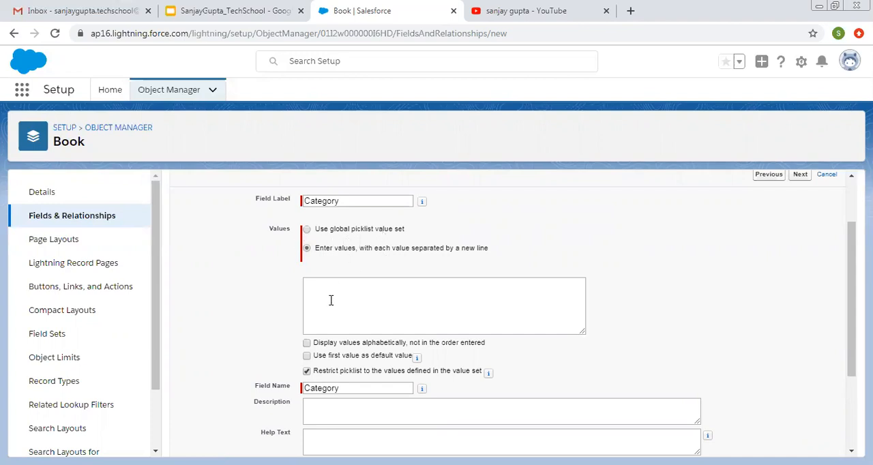
text(English)
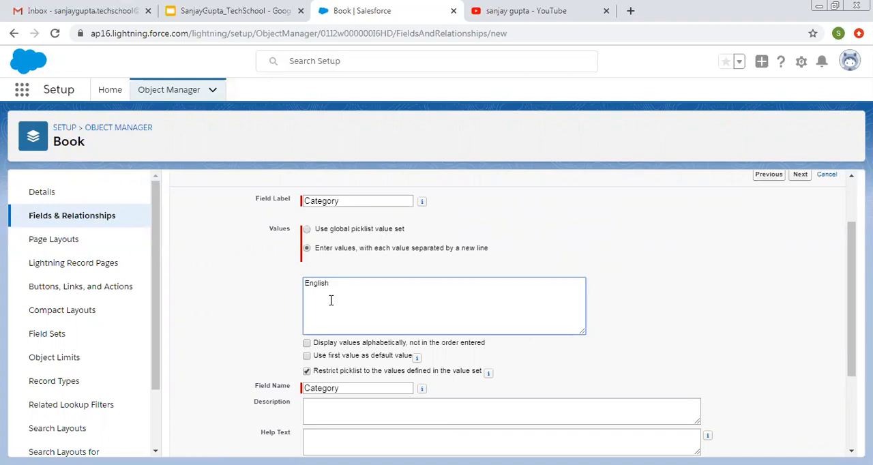
text(His)
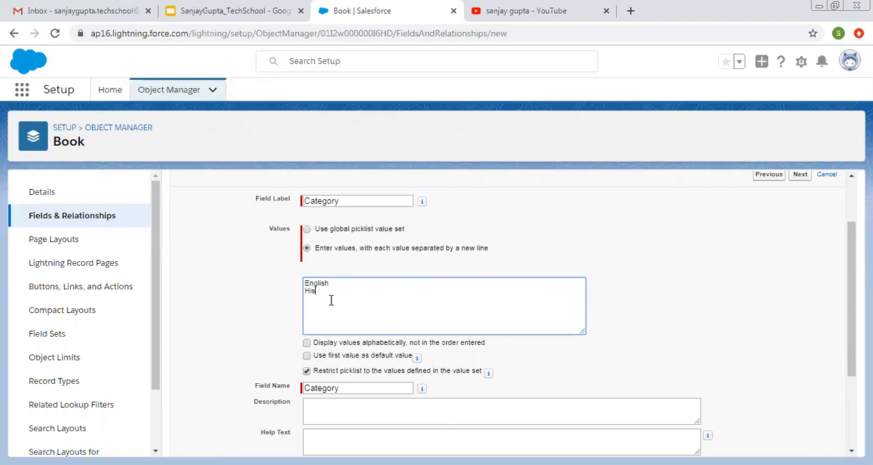
text(tory)
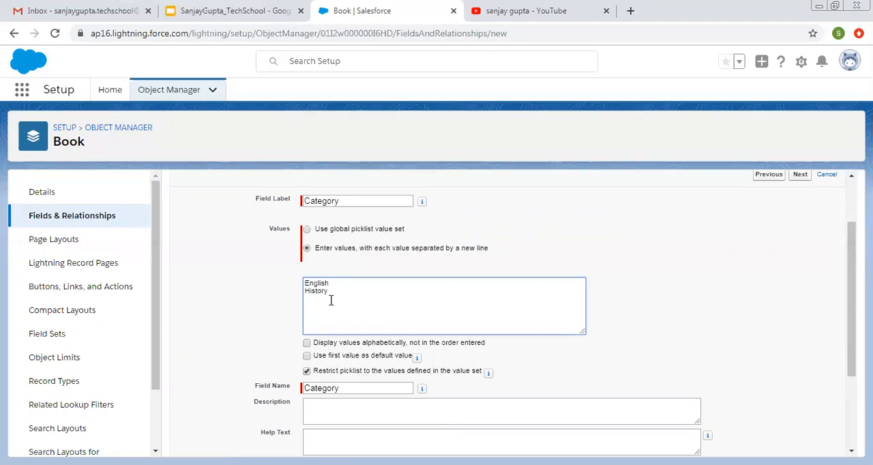
text(Computer)
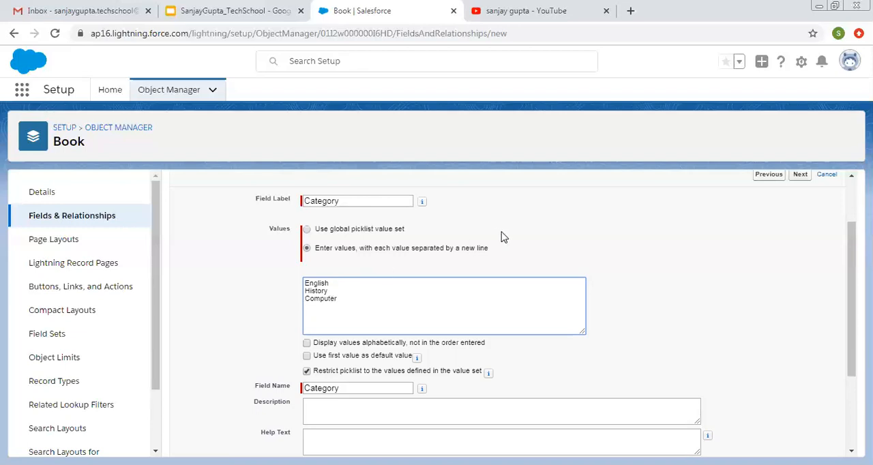
text(Bio)
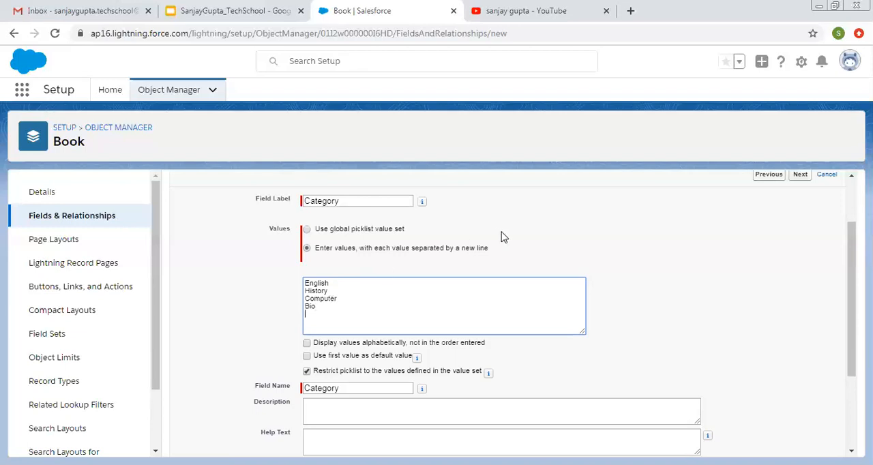
text(Maths)
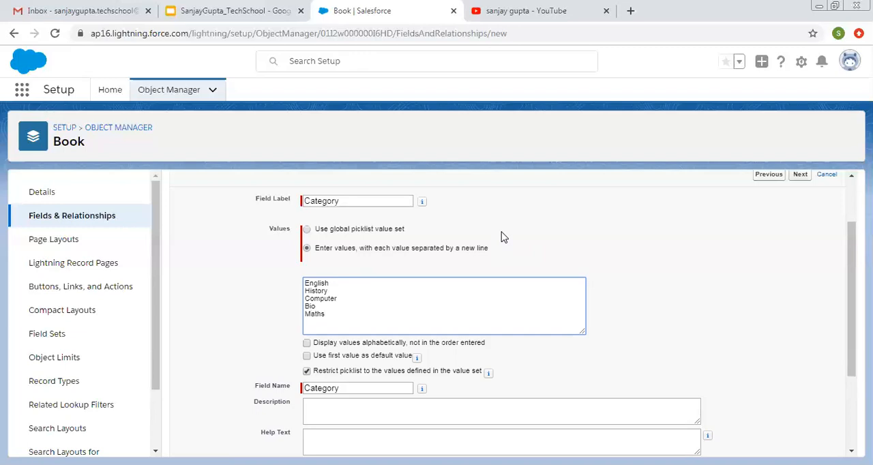
text(IT)
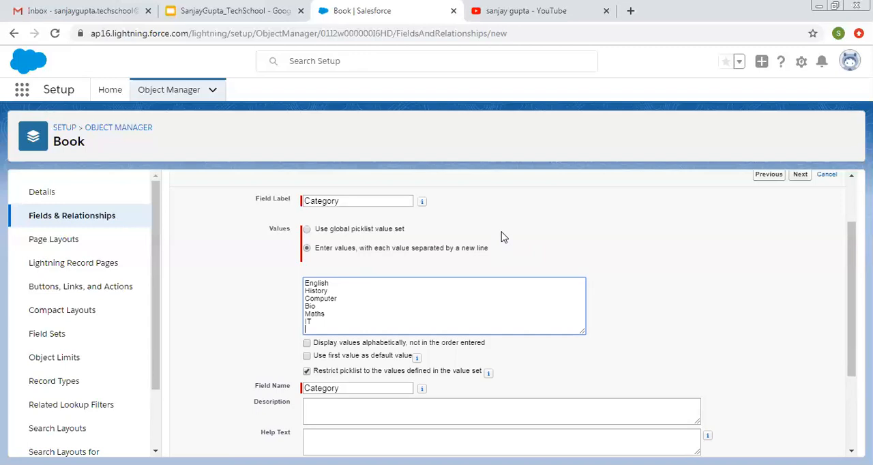
text(Geo)
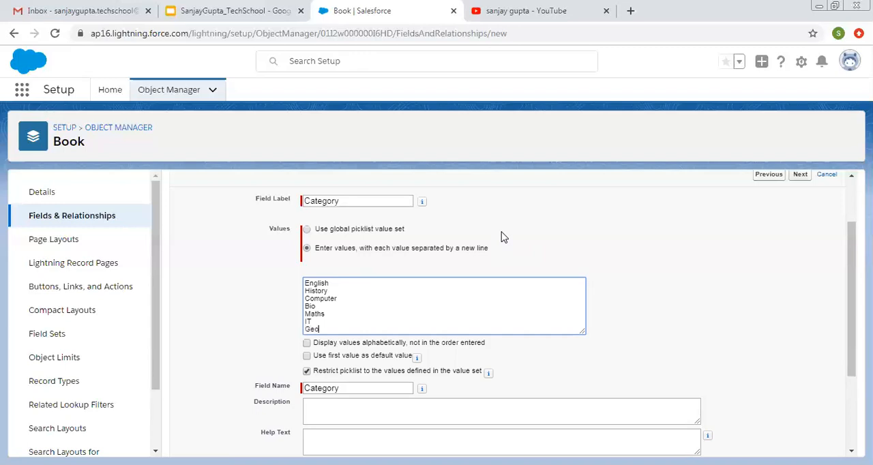
text(graphy)
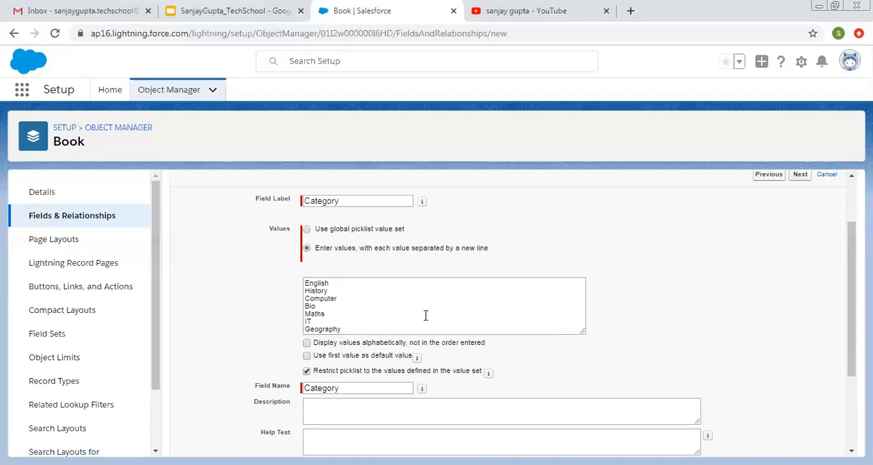
scroll(down, 3)
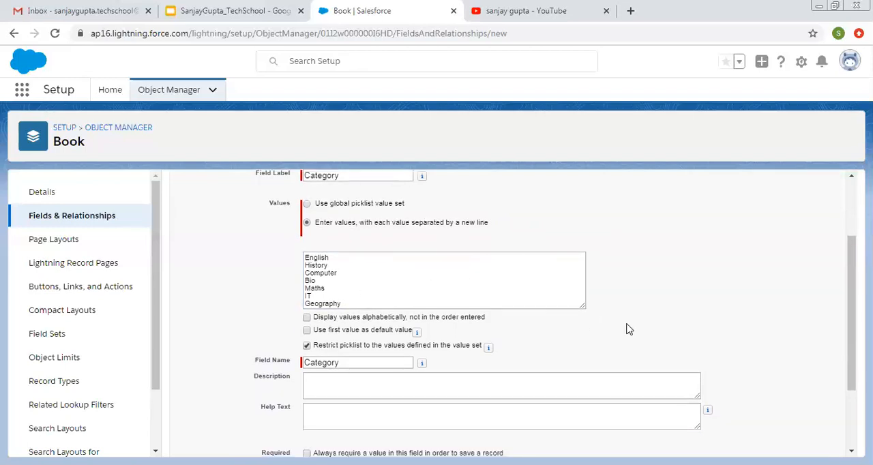
Step: Enable alphabetical display of Category values, keeping the picklist restricted to the defined set
scroll(down, 3)
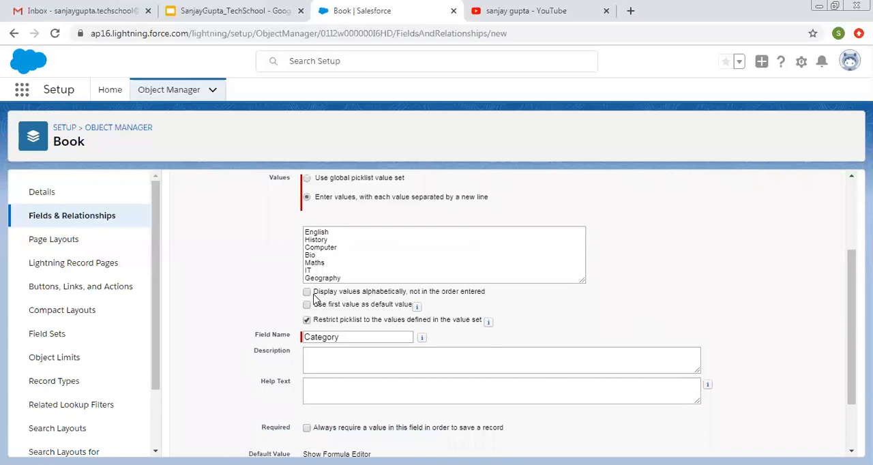
mouse_move(341, 297)
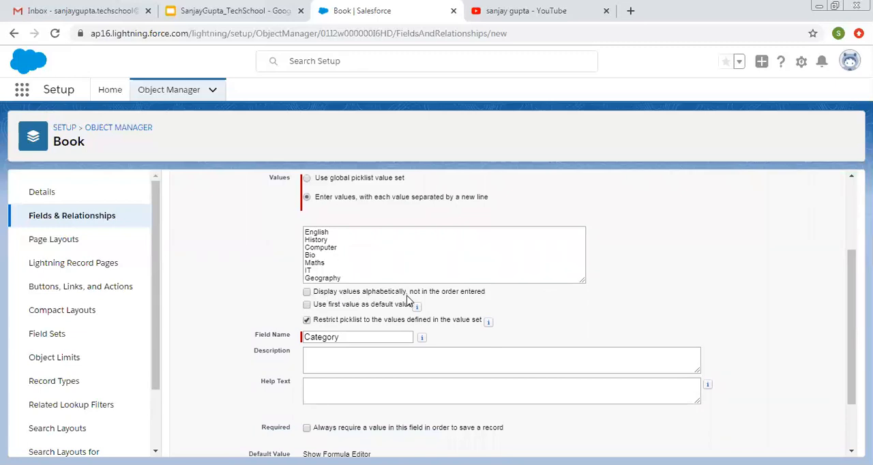
mouse_move(457, 308)
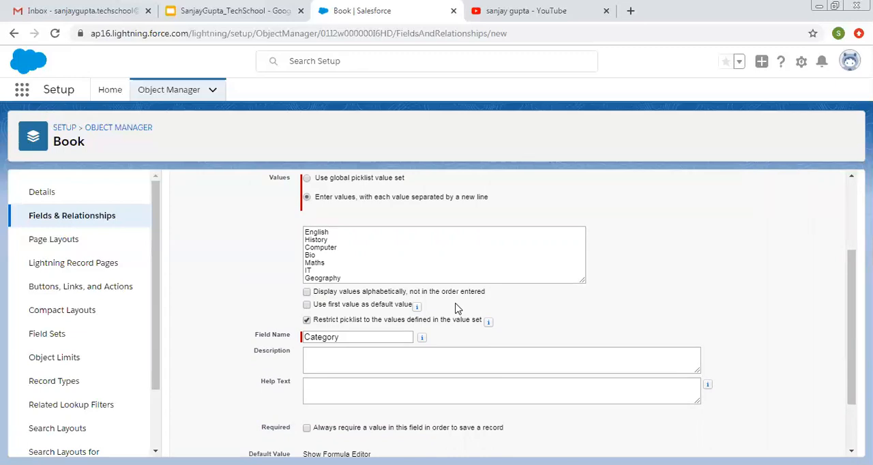
click(307, 292)
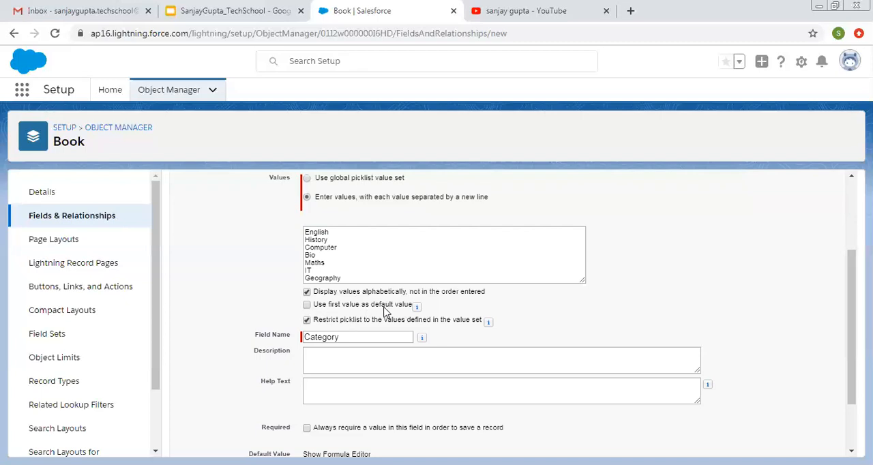
mouse_move(333, 311)
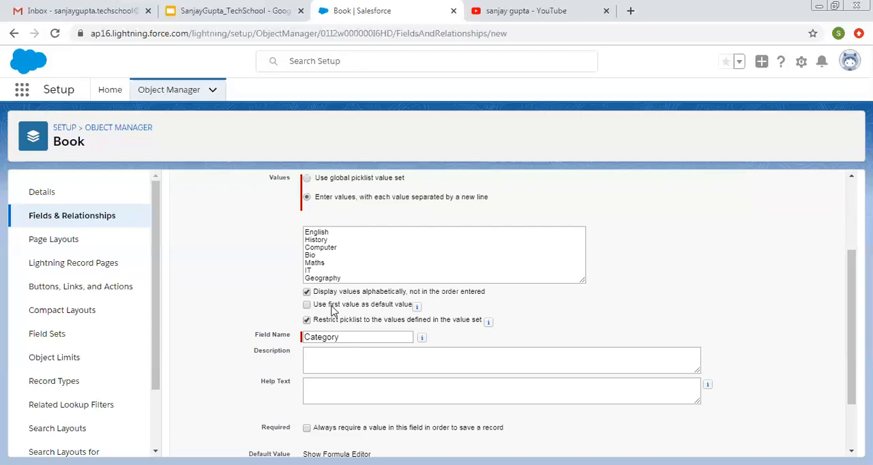
mouse_move(417, 306)
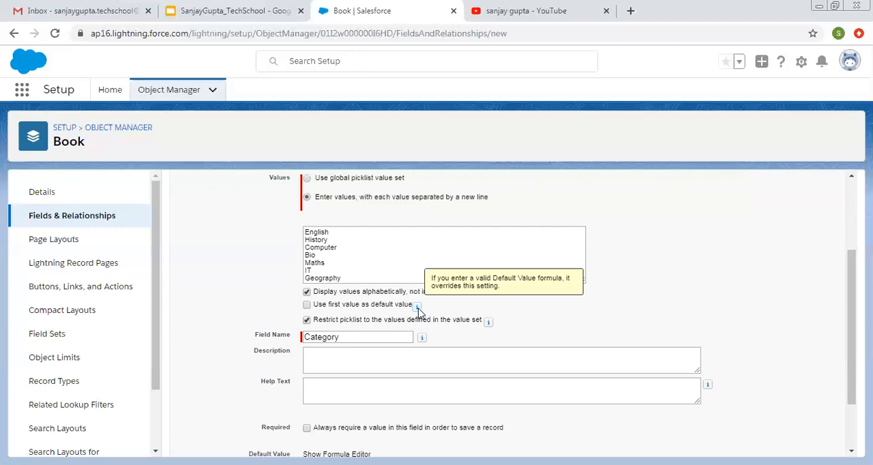
scroll(down, 3)
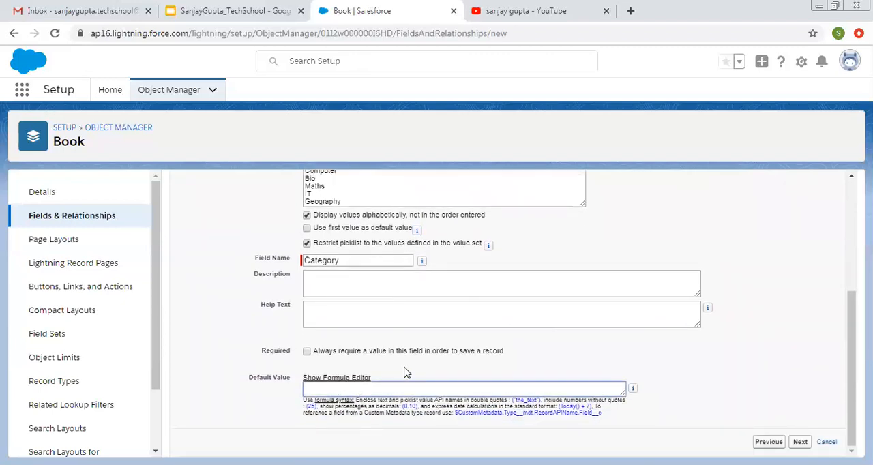
scroll(up, 3)
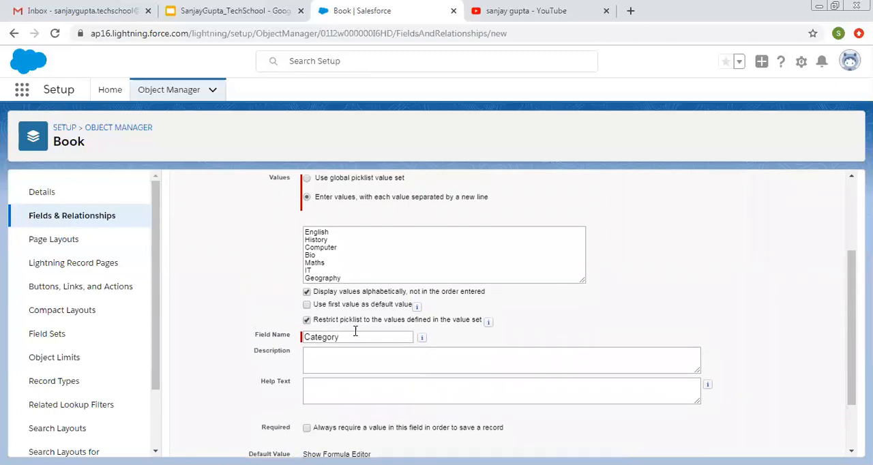
mouse_move(362, 436)
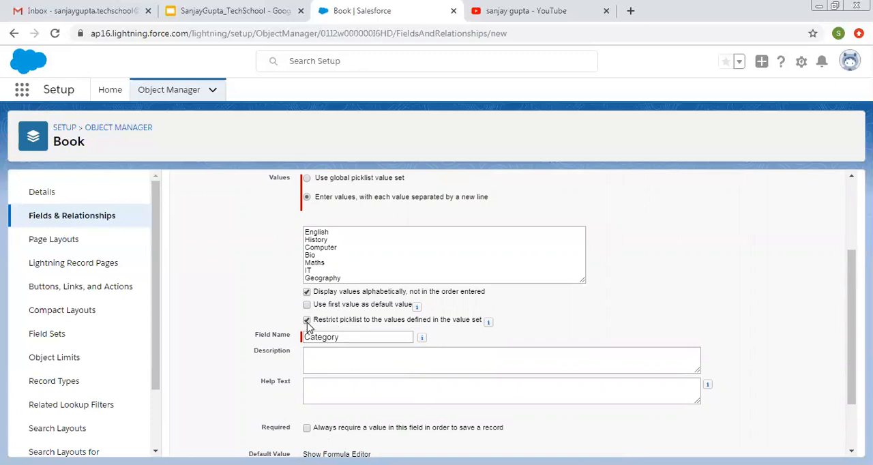
click(305, 321)
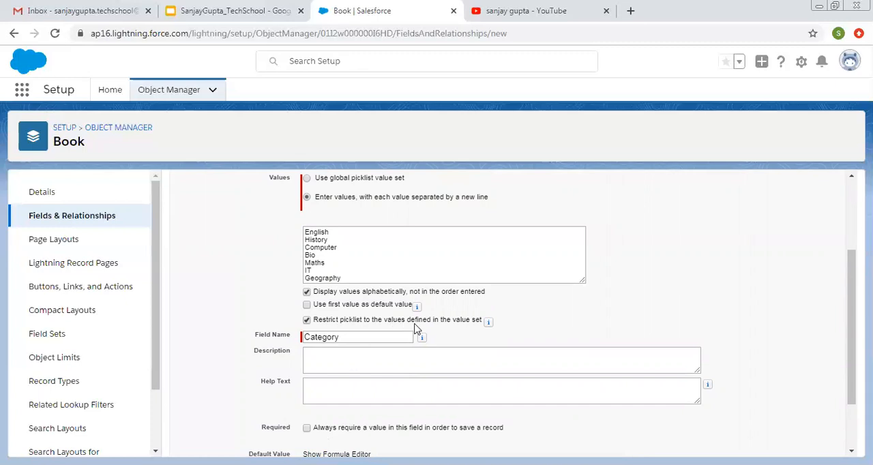
mouse_move(489, 322)
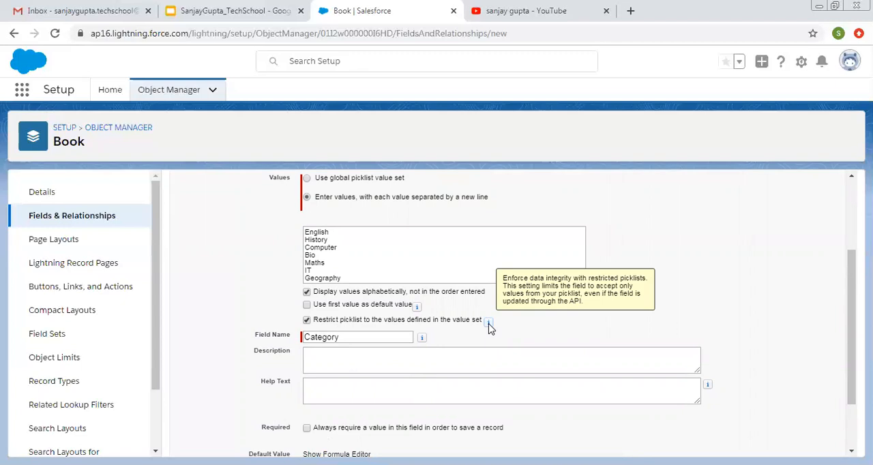
mouse_move(361, 328)
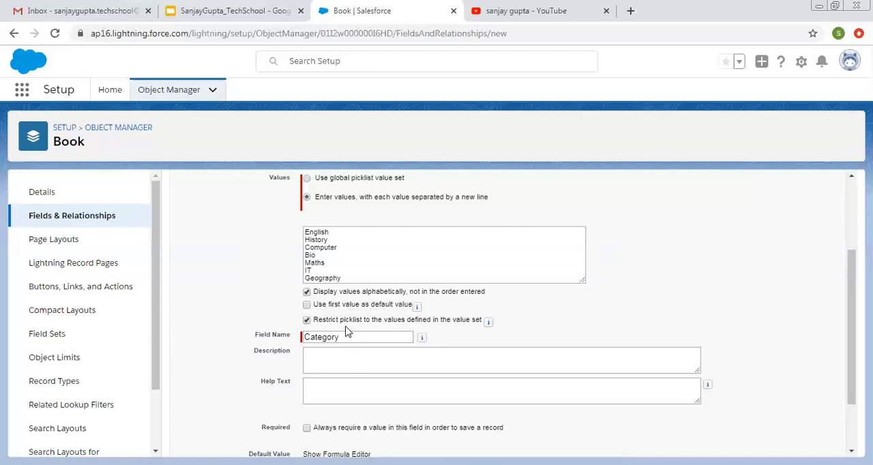
mouse_move(524, 330)
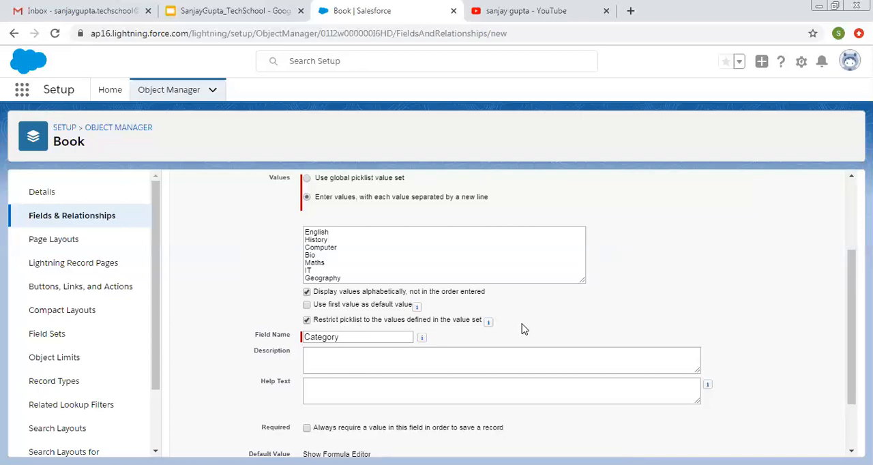
scroll(down, 3)
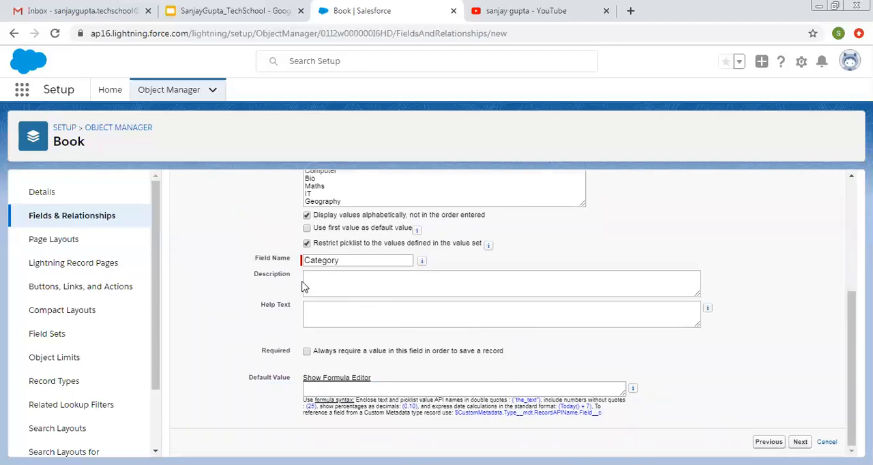
mouse_move(327, 369)
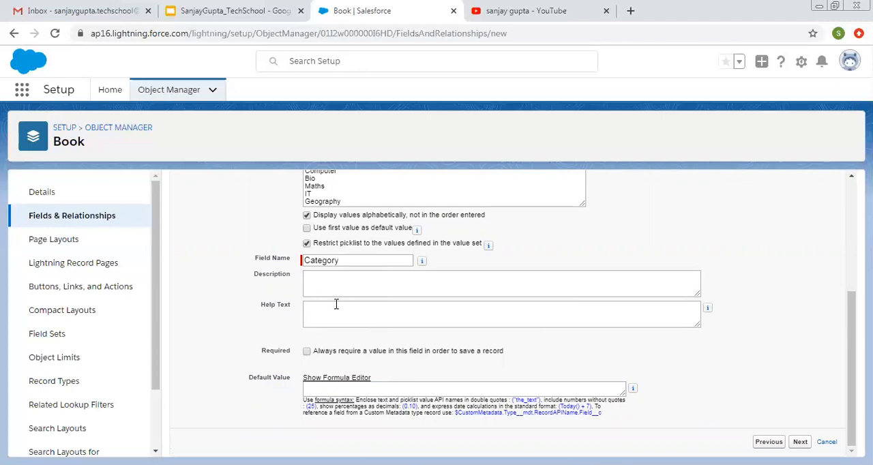
mouse_move(604, 360)
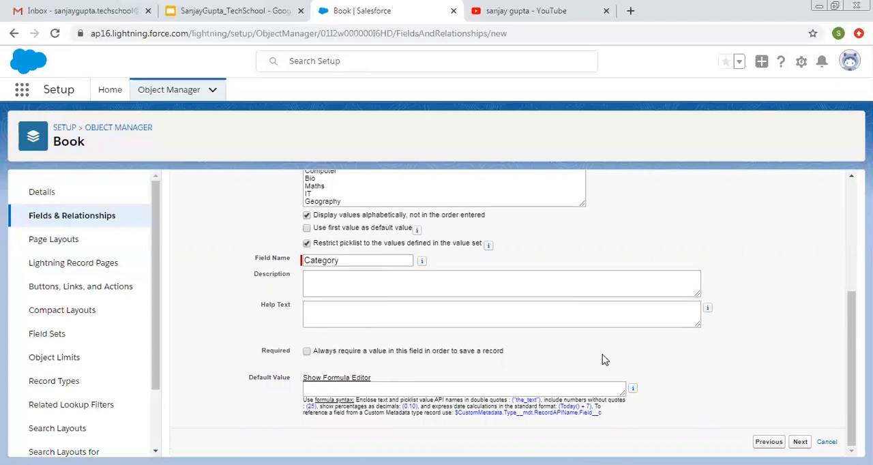
mouse_move(303, 397)
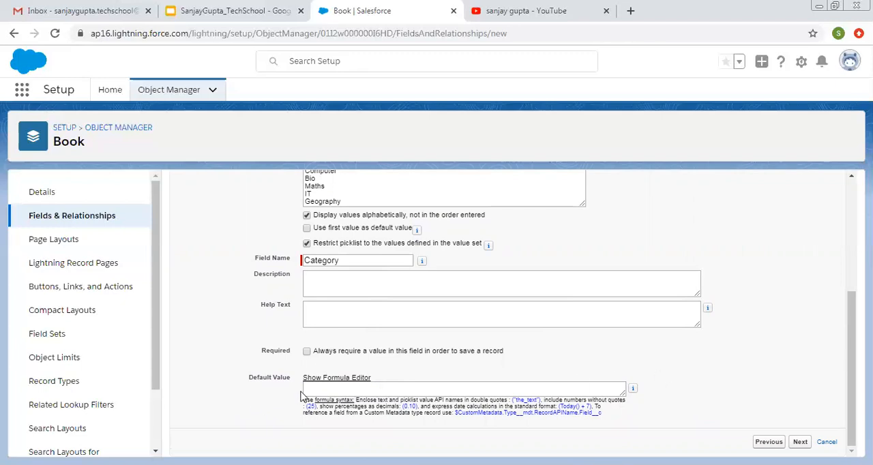
mouse_move(658, 401)
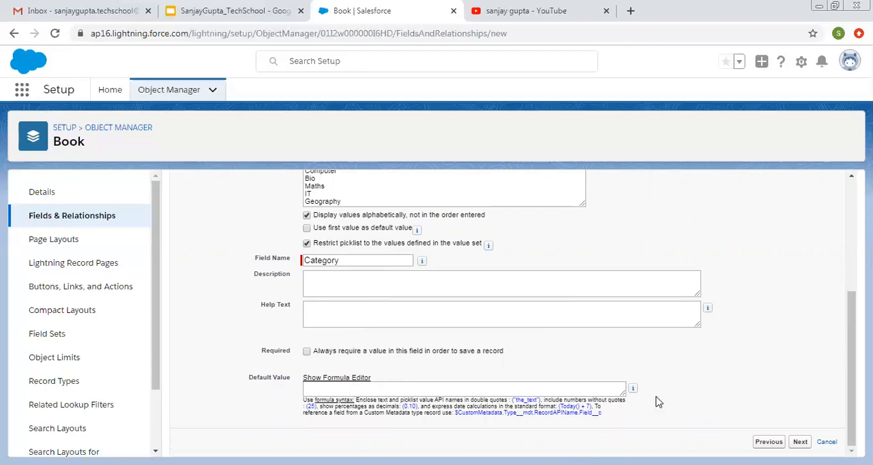
Step: Continue through field-level security and save Category onto the Book Layout as Category__c
click(799, 442)
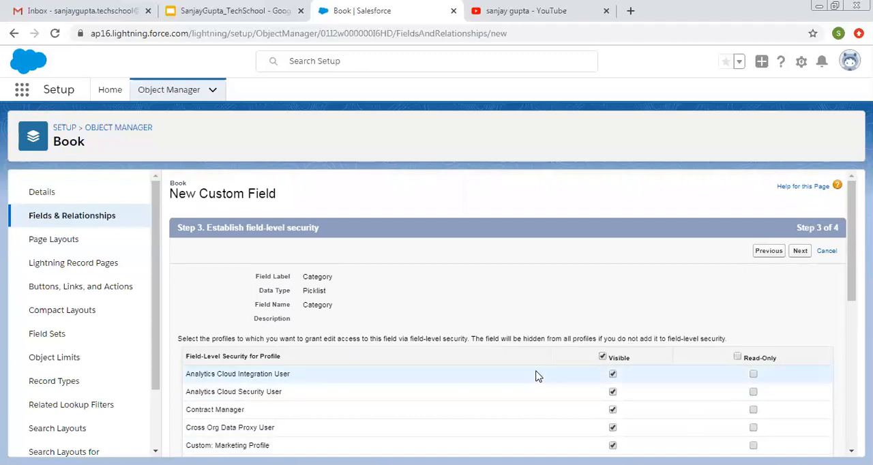
click(799, 251)
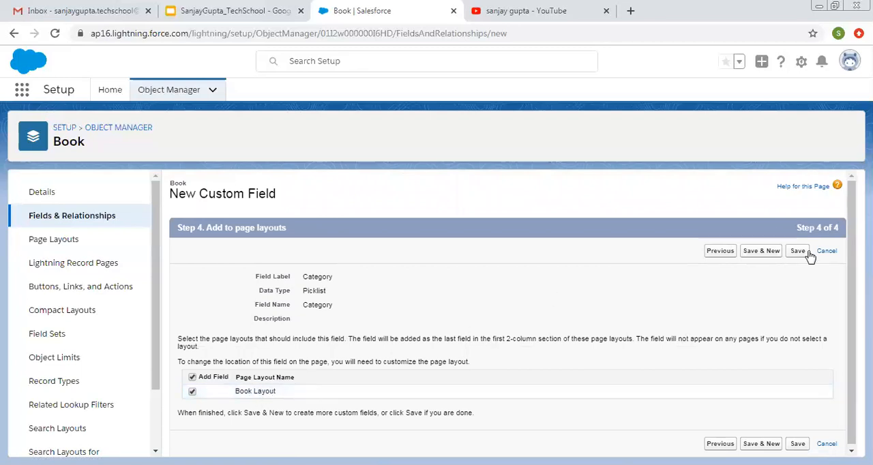
click(797, 251)
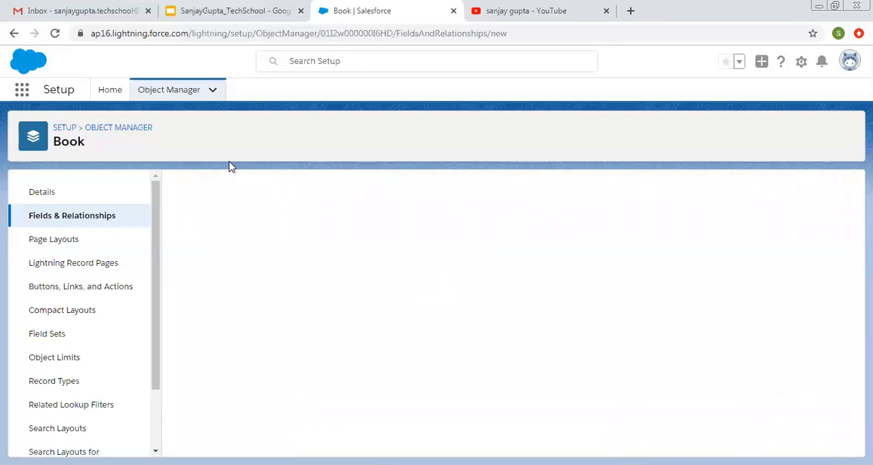
mouse_move(393, 305)
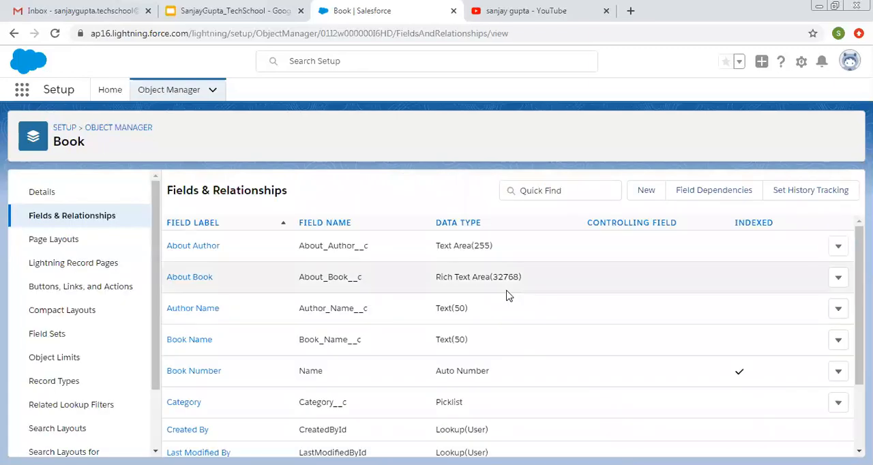
scroll(down, 3)
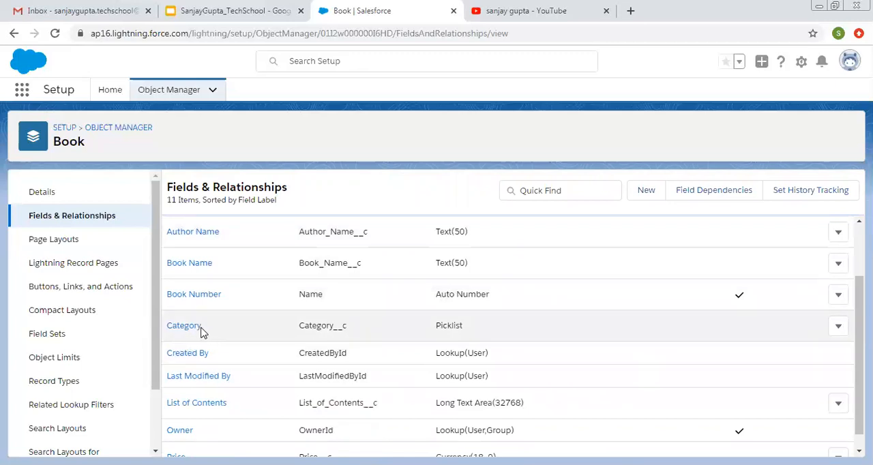
mouse_move(22, 90)
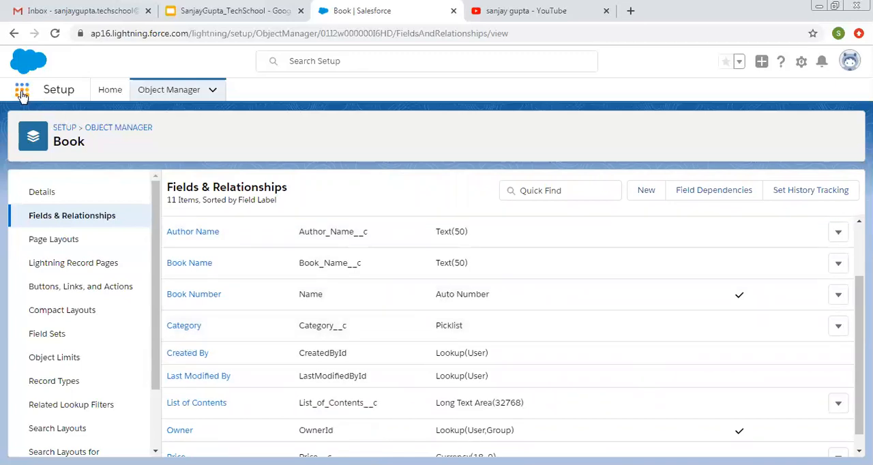
Step: Launch My University in a new tab and list the Book records B-0001 to B-0003
click(22, 90)
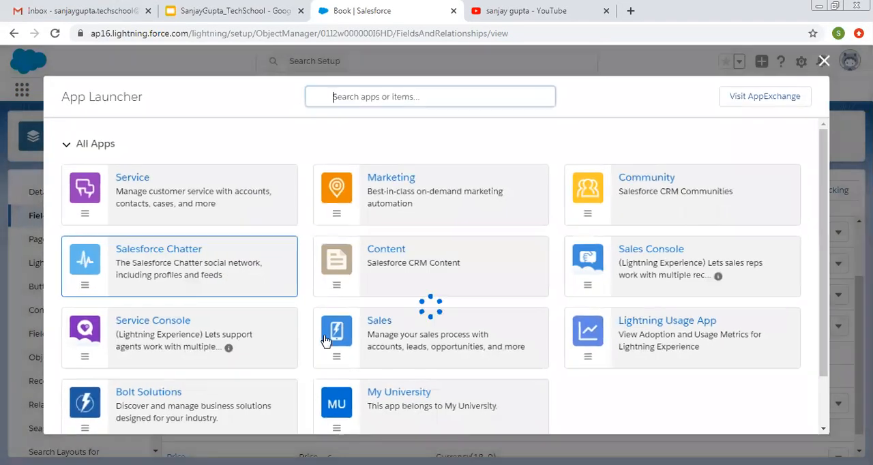
right_click(386, 263)
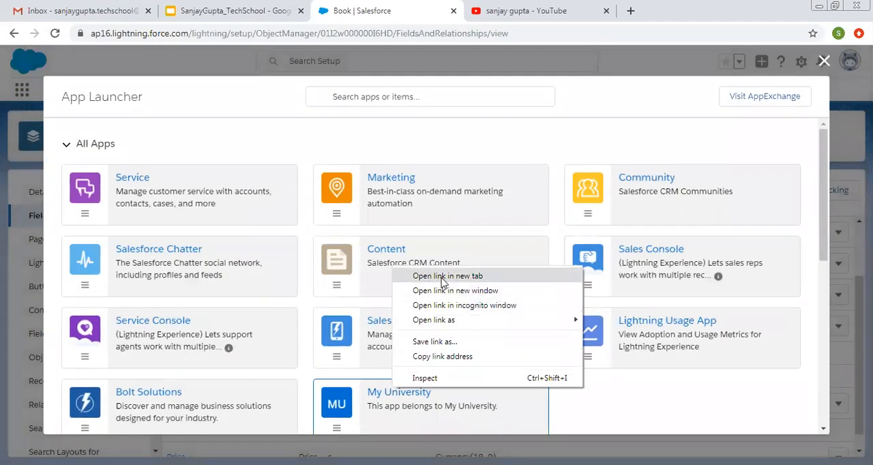
click(447, 276)
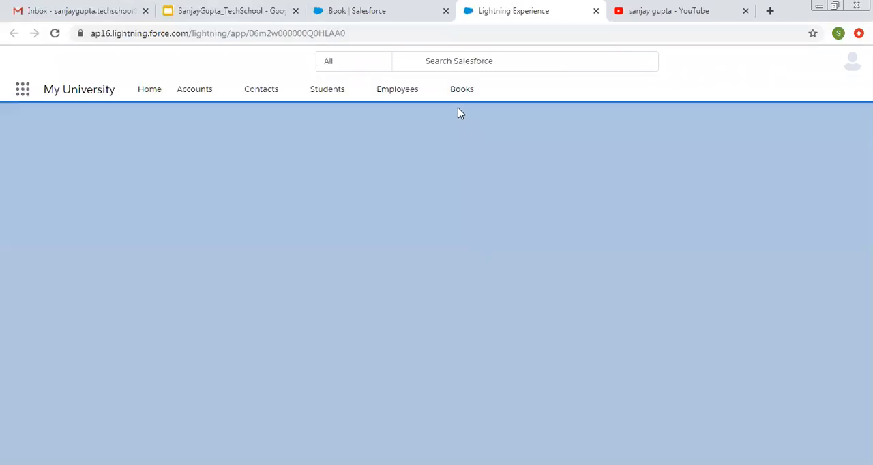
click(150, 88)
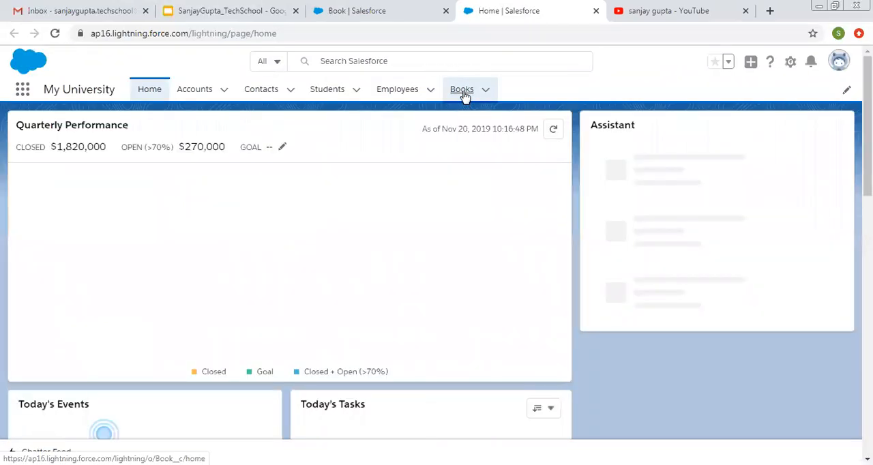
click(463, 89)
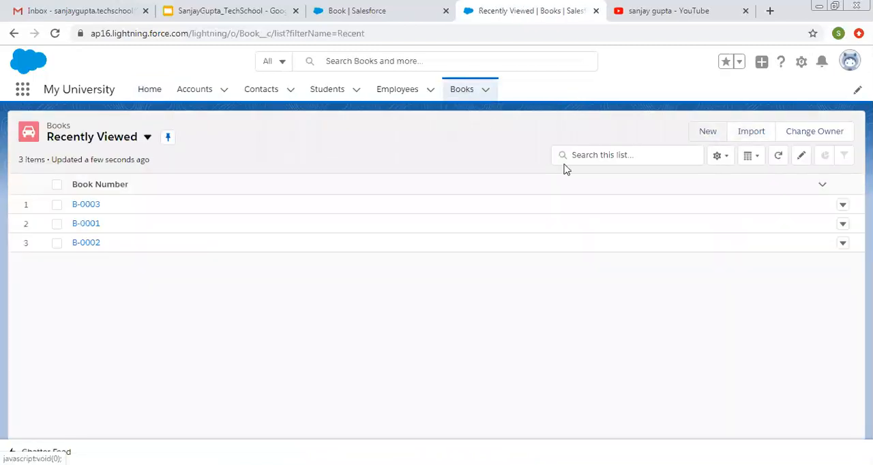
Step: Start a new Book record and expand Category to see its alphabetically sorted values
click(707, 131)
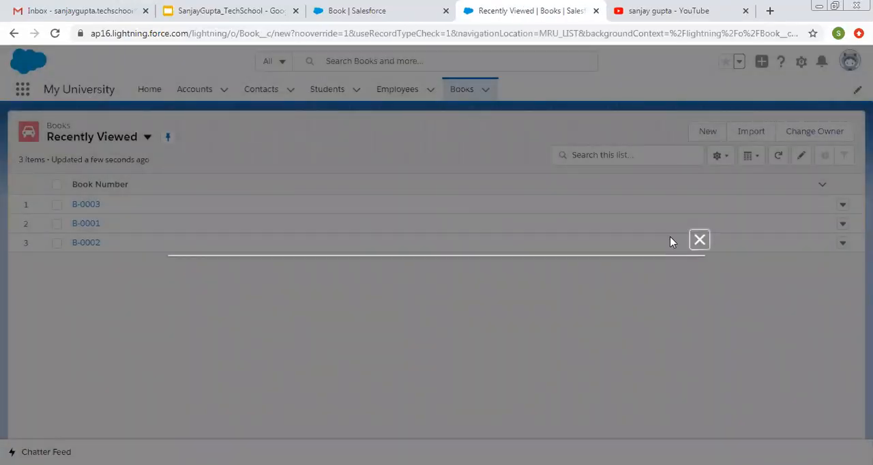
click(706, 131)
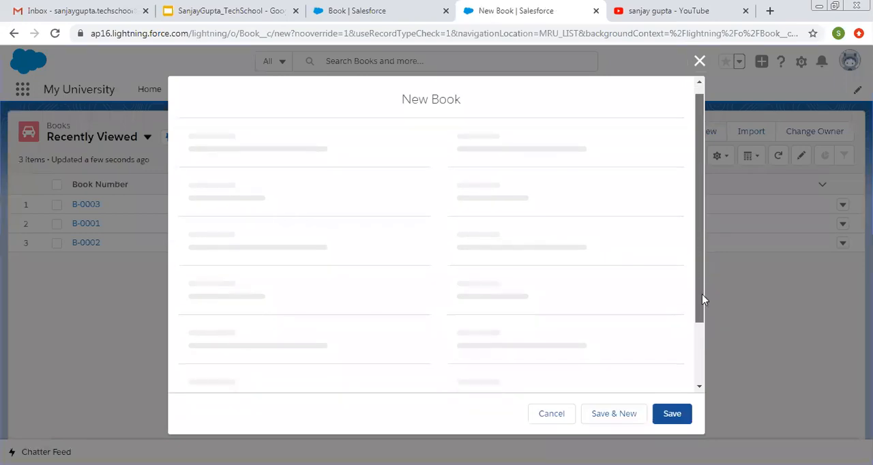
scroll(down, 3)
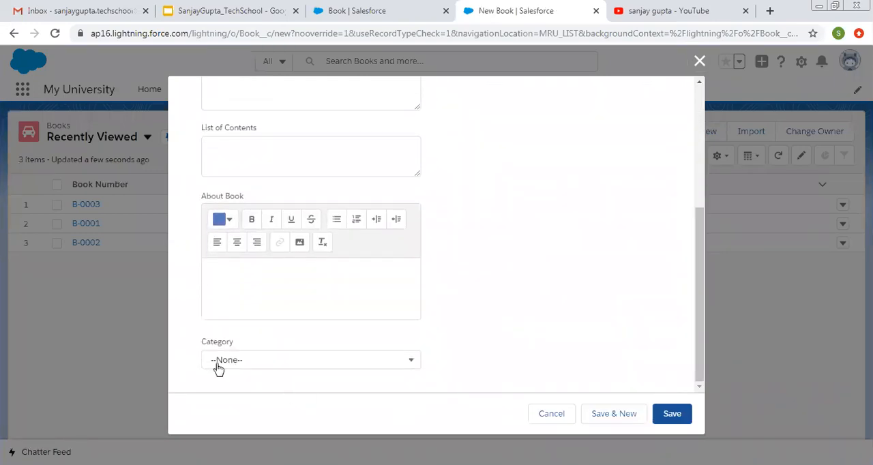
click(311, 360)
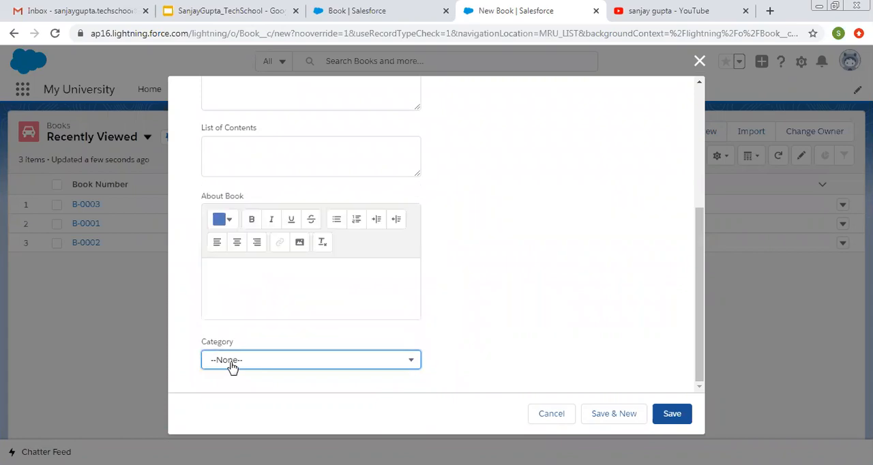
click(311, 360)
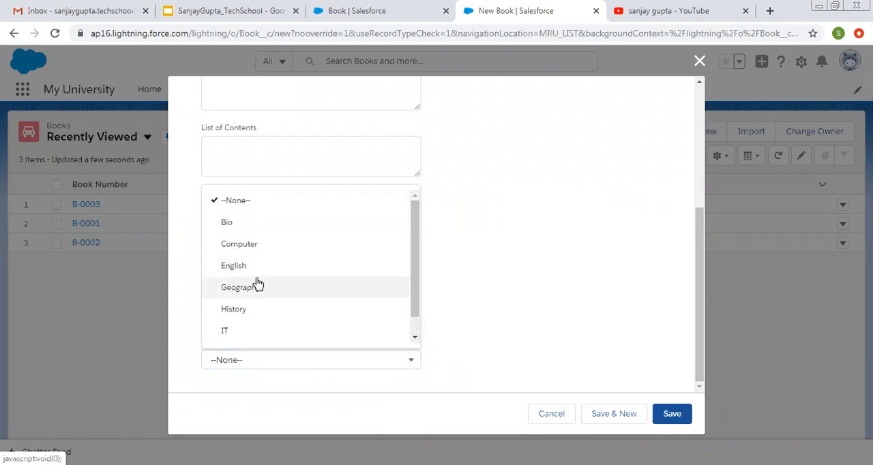
mouse_move(417, 232)
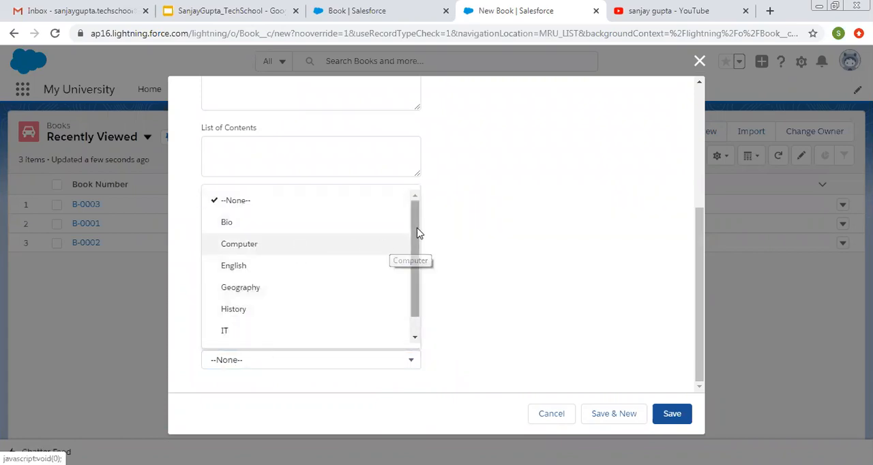
mouse_move(418, 234)
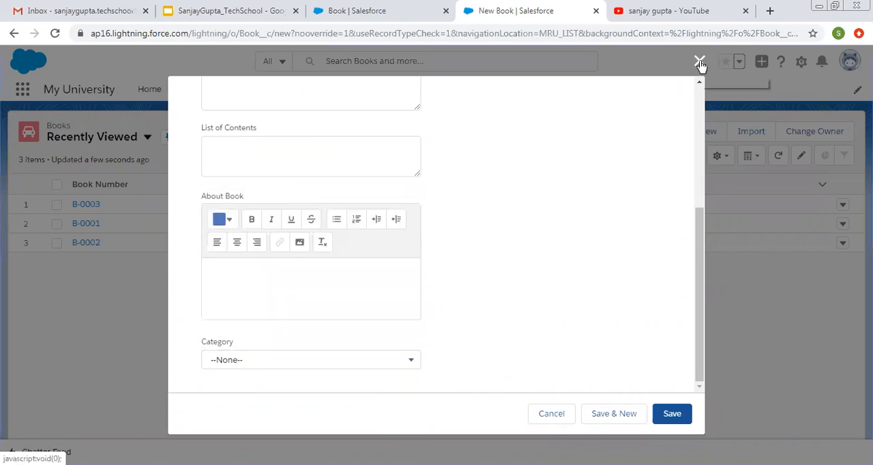
mouse_move(685, 323)
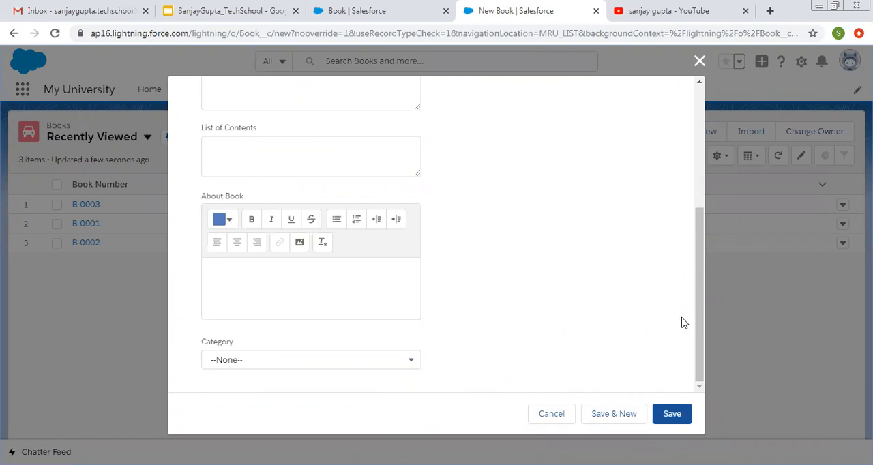
scroll(up, 3)
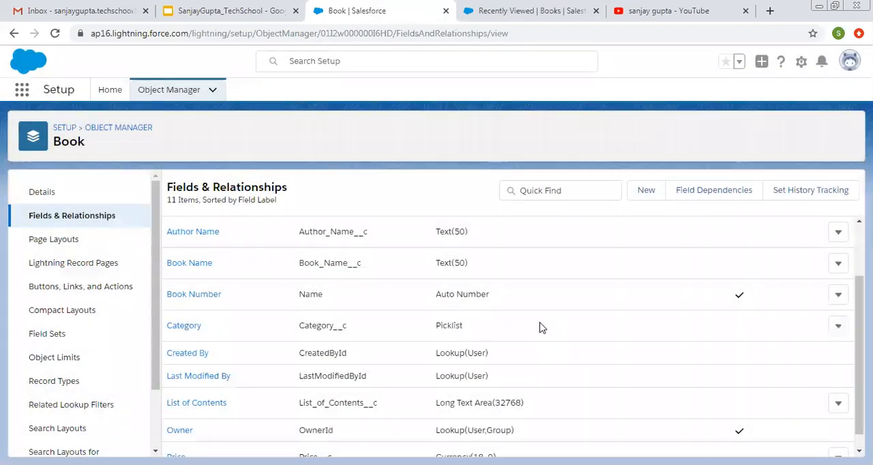
Step: Start a new Book custom field with the Picklist (Multi-Select) type and continue to its details
click(118, 126)
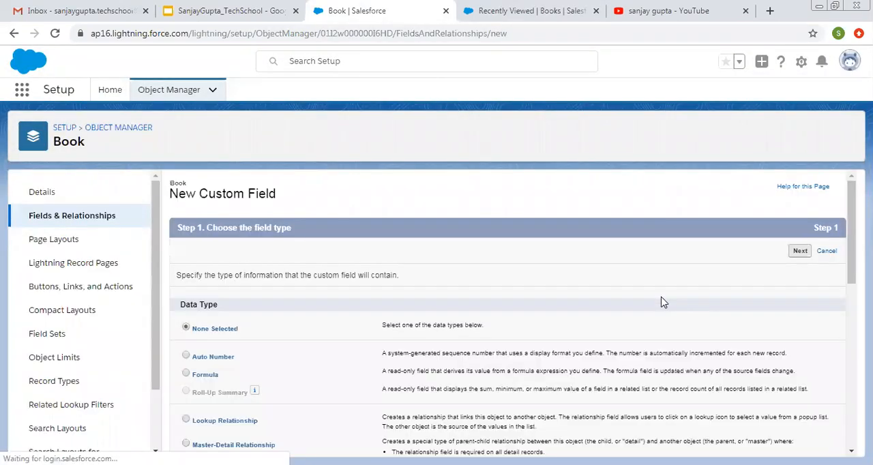
scroll(down, 3)
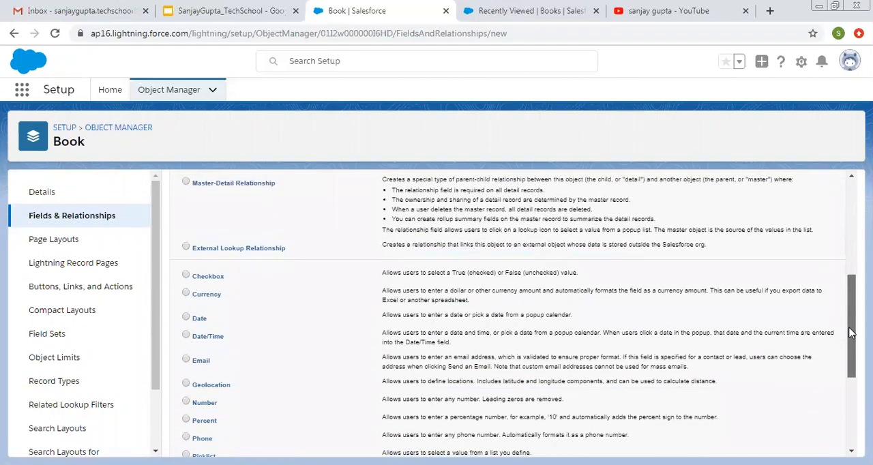
scroll(down, 3)
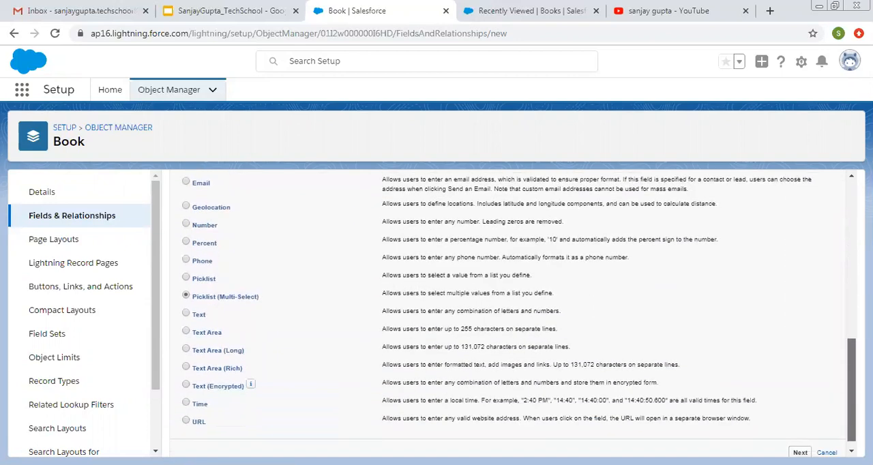
click(799, 452)
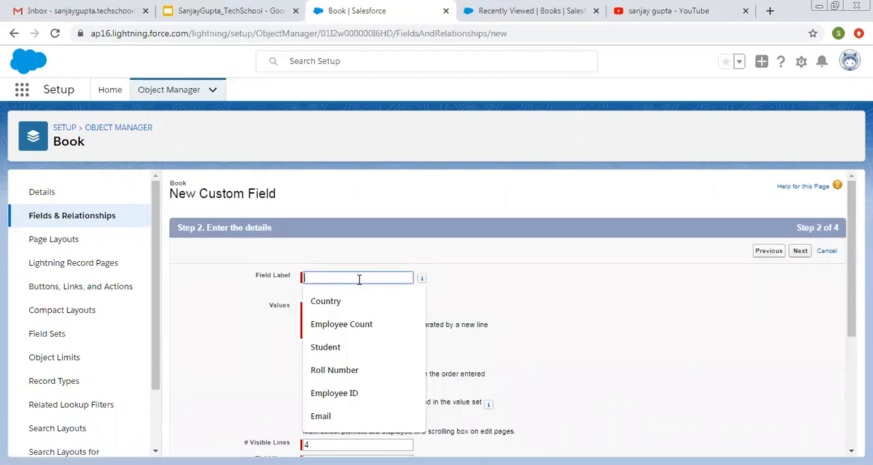
Step: Label the field Available In and choose to enter its values manually
text(Avail)
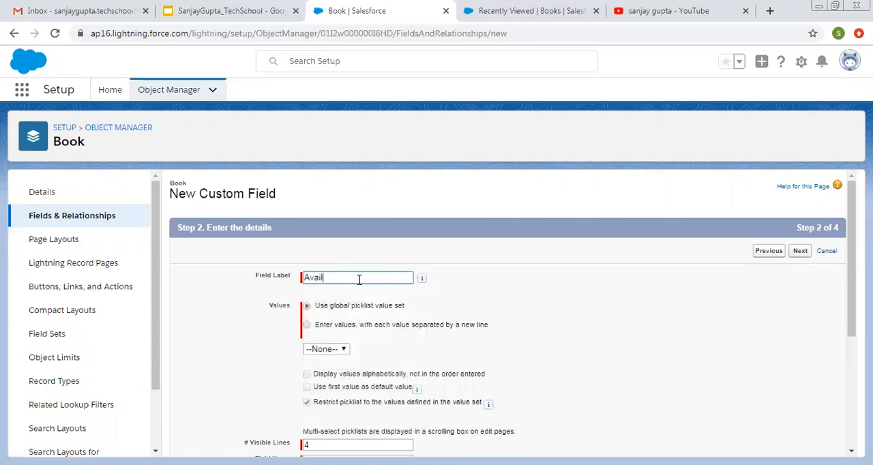
text(able In)
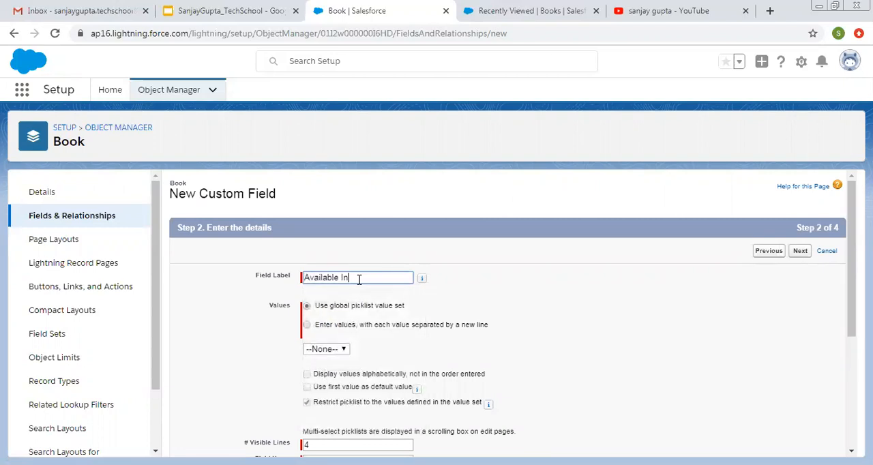
click(306, 325)
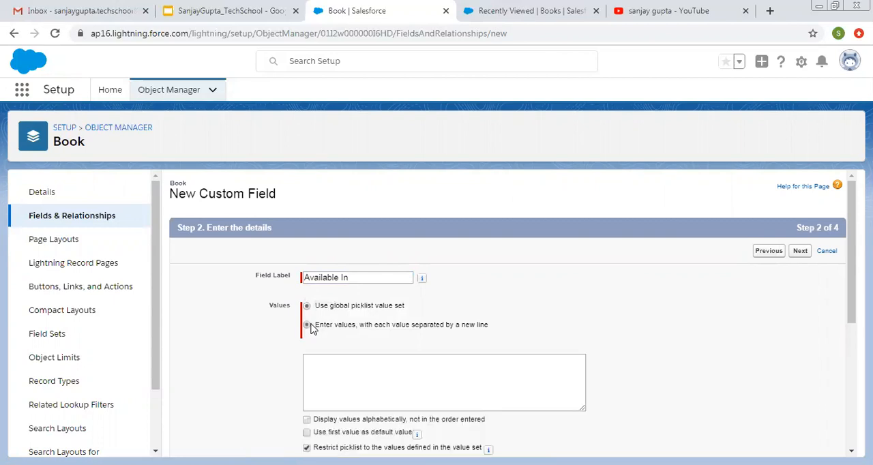
Step: Enter the values Online Stores, Retail Stores and Library for Available In
scroll(down, 3)
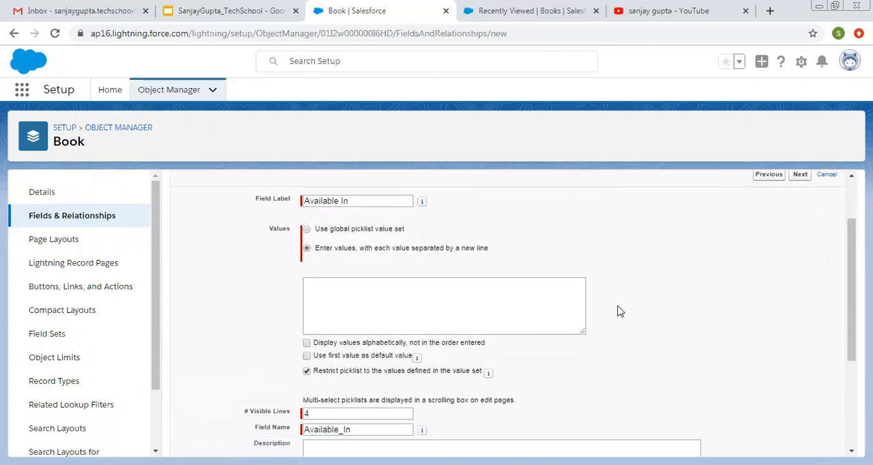
click(443, 305)
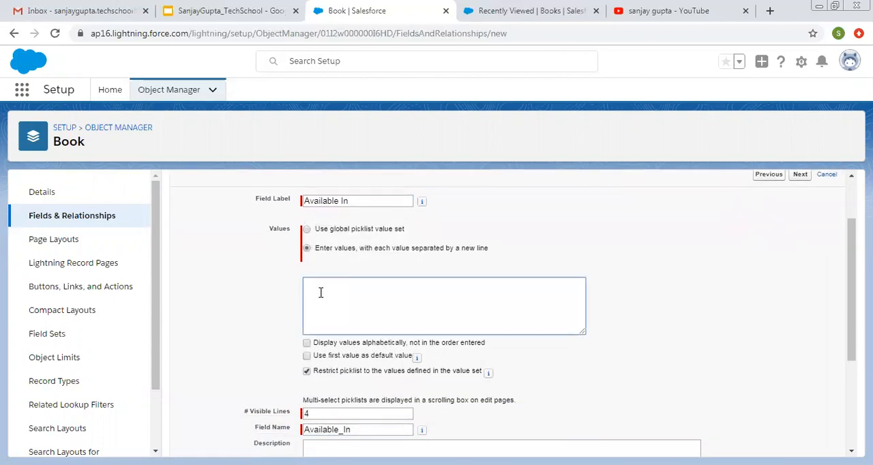
text(Online Stores)
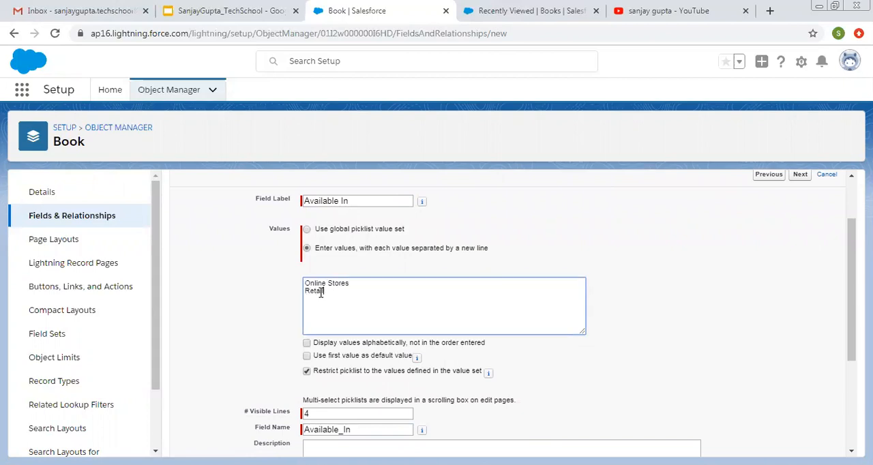
text(Stores)
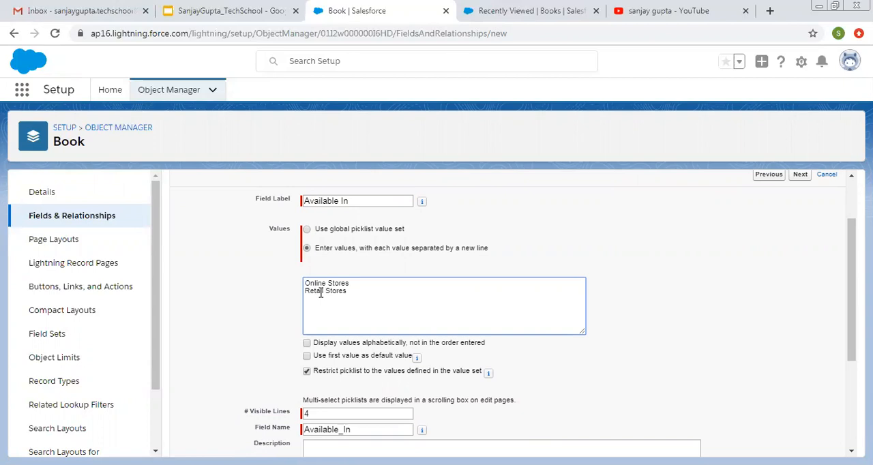
mouse_move(535, 215)
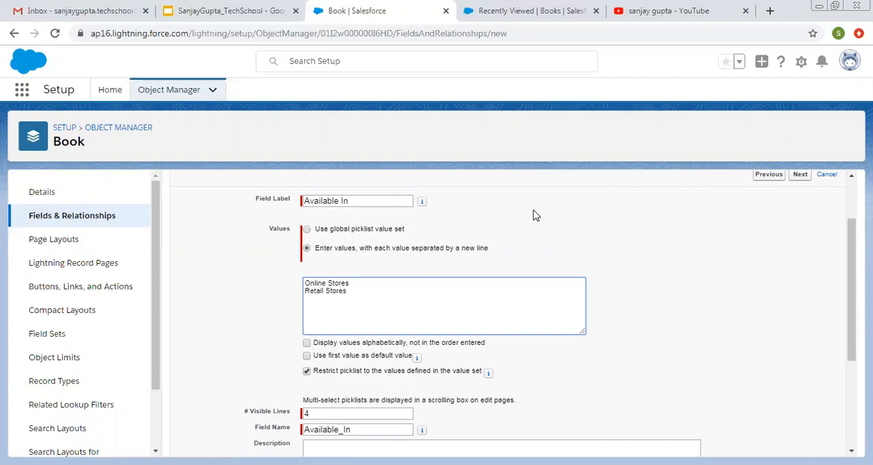
text(Library)
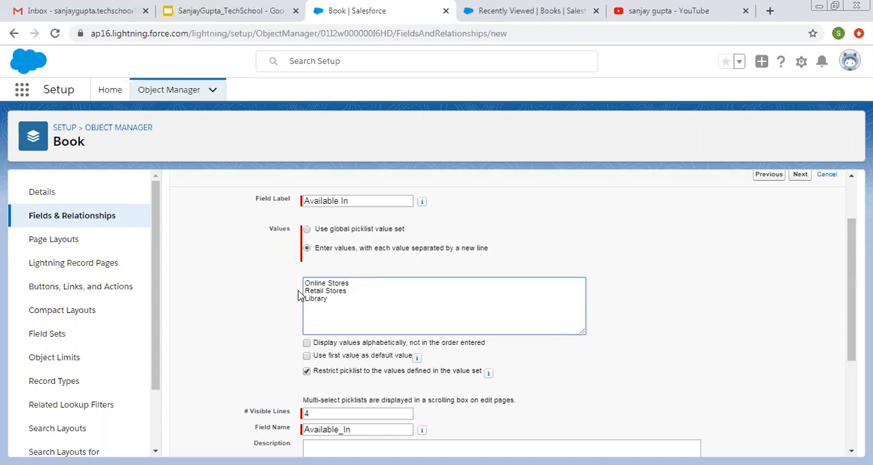
mouse_move(303, 330)
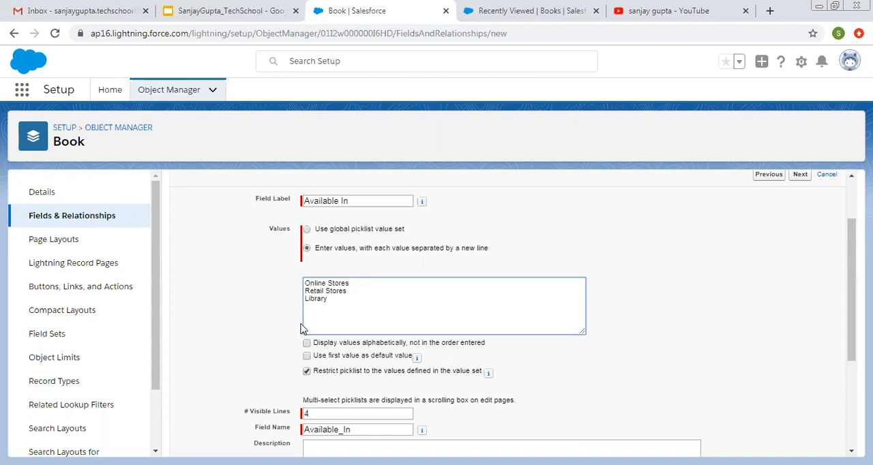
mouse_move(627, 336)
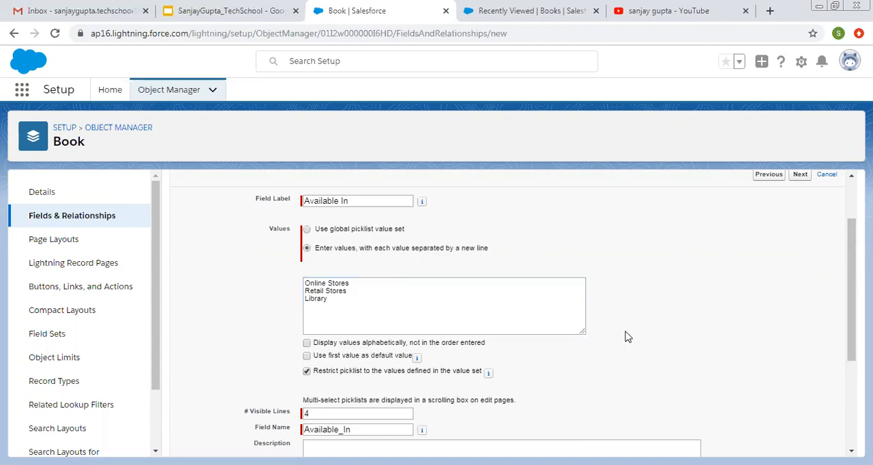
mouse_move(694, 308)
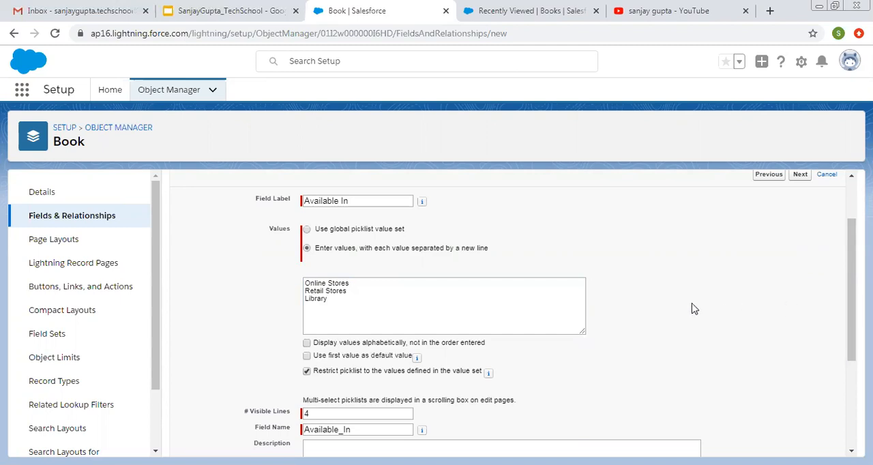
Step: Have the Available In values display alphabetically rather than in entry order
click(333, 312)
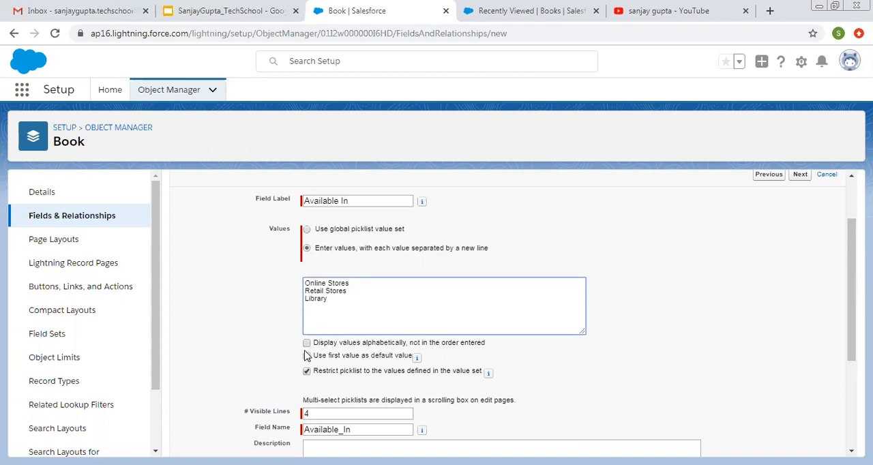
click(306, 343)
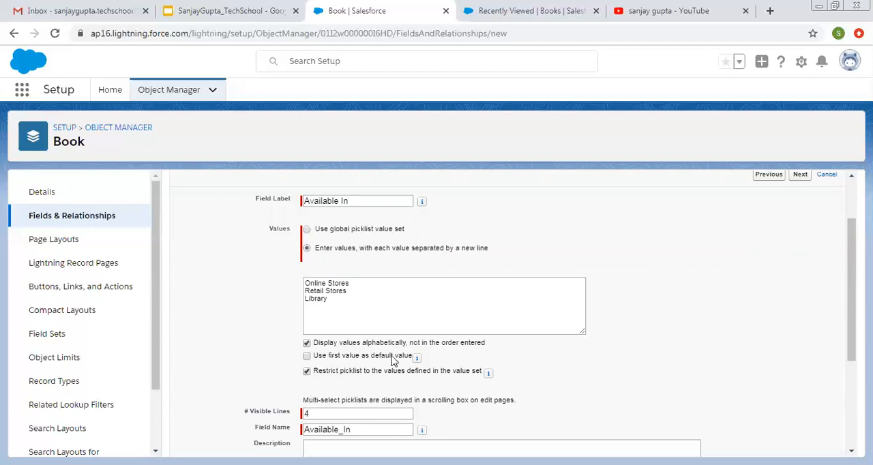
mouse_move(311, 365)
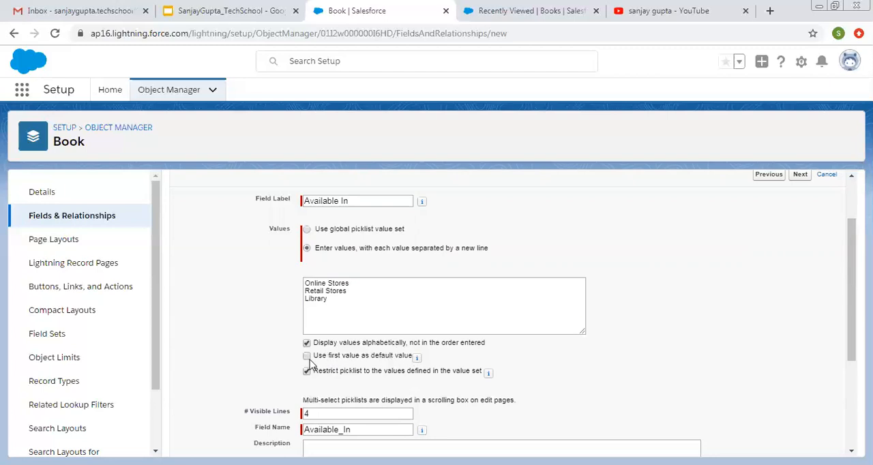
click(307, 371)
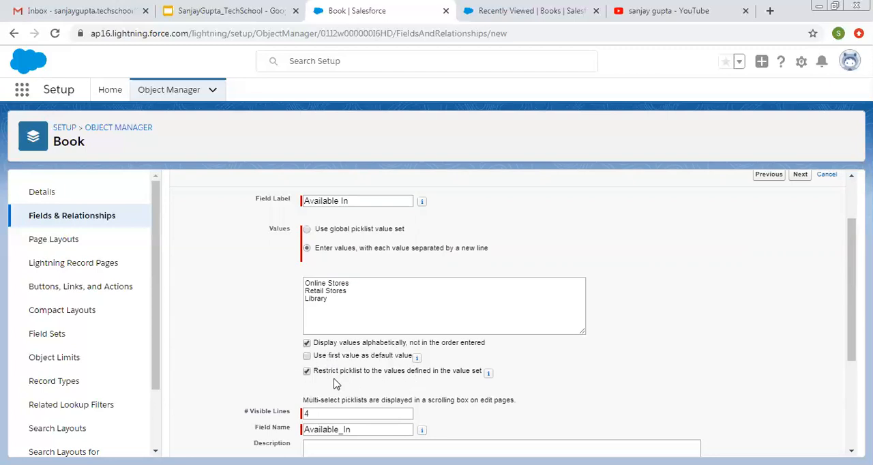
Step: Review Description, Help Text and Default Value, then reach the field-level security step
scroll(down, 3)
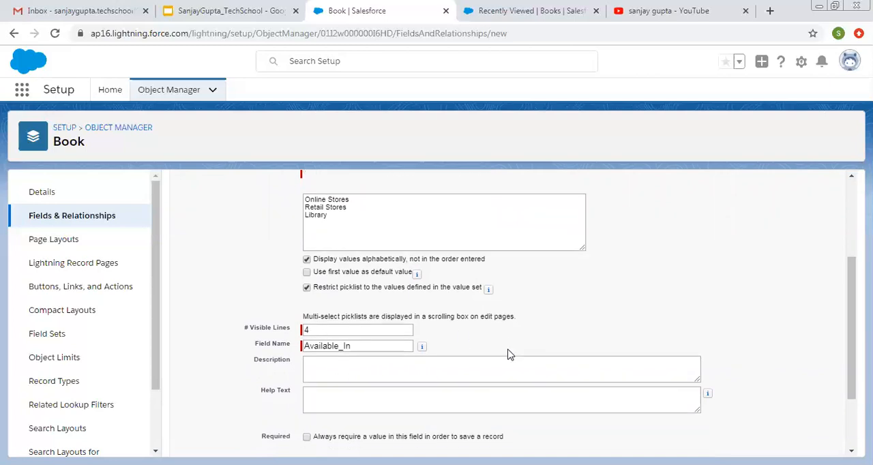
scroll(down, 3)
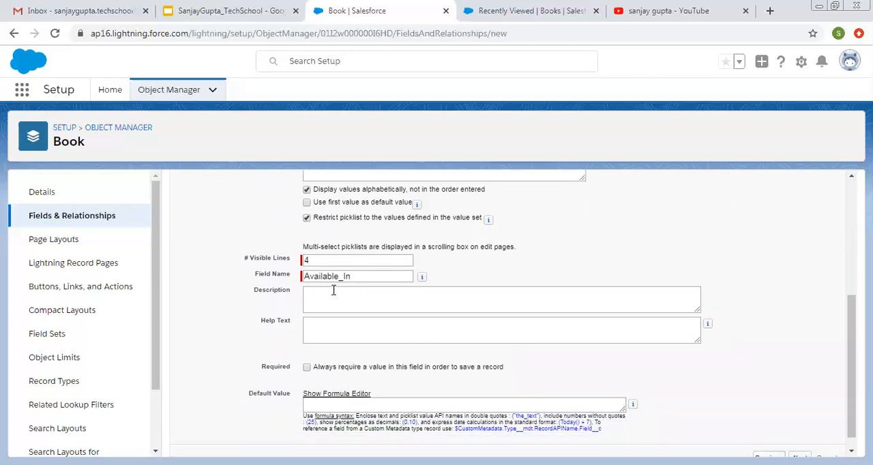
mouse_move(344, 349)
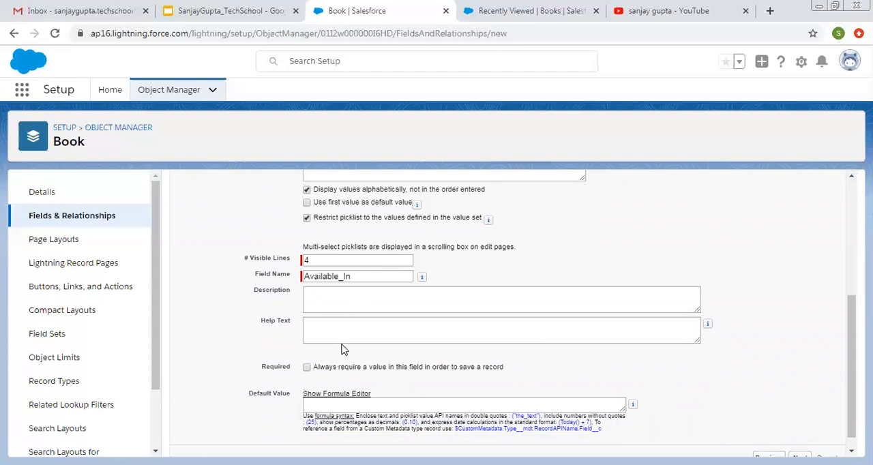
click(464, 403)
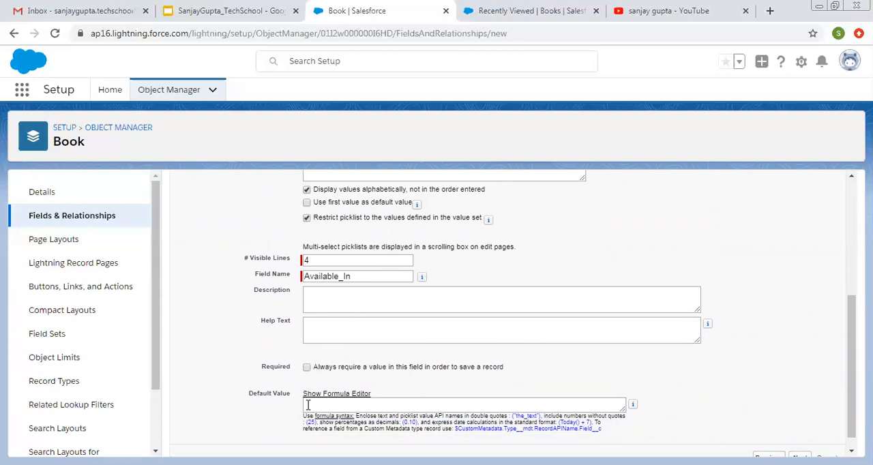
mouse_move(742, 388)
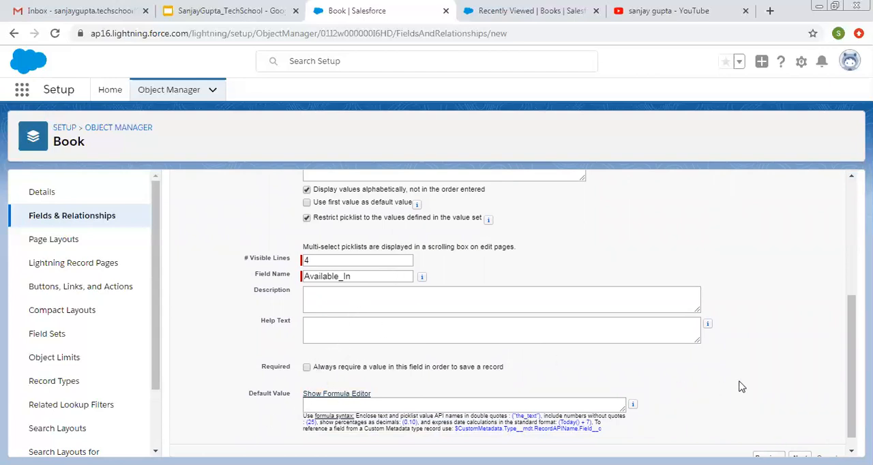
scroll(down, 3)
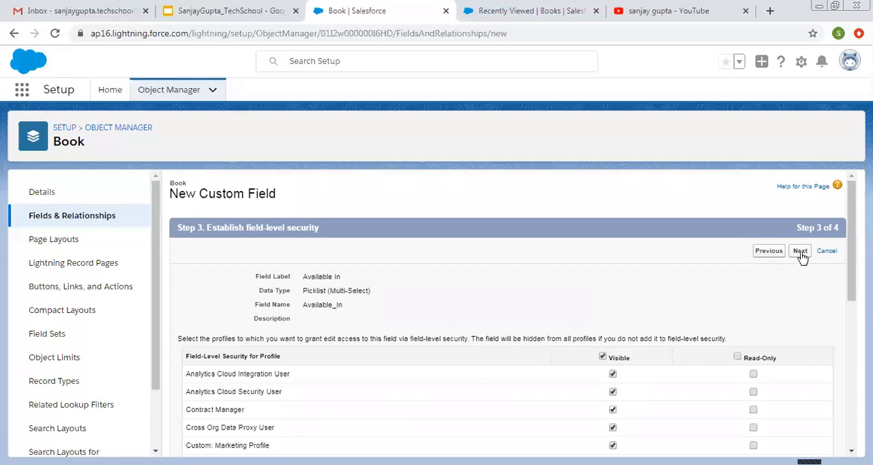
Step: Save the Available In field, visible to all profiles and added to the Book Layout
click(799, 251)
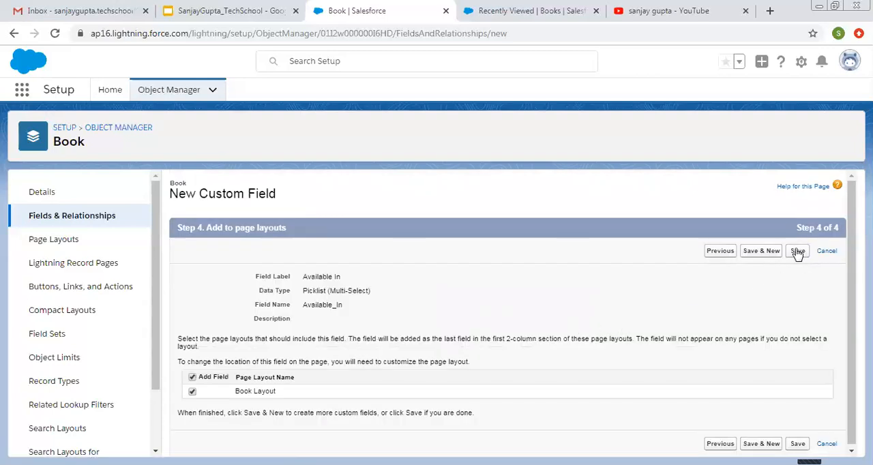
click(797, 251)
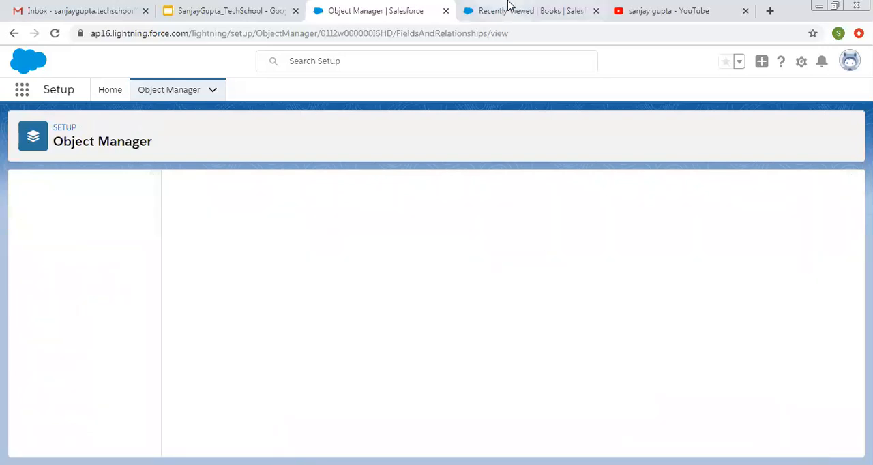
Step: From the Books list, start a new Book record
click(530, 11)
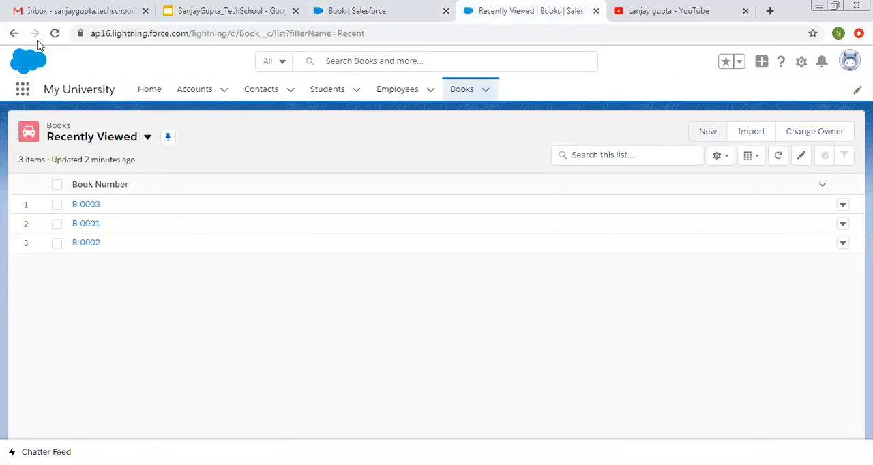
click(100, 182)
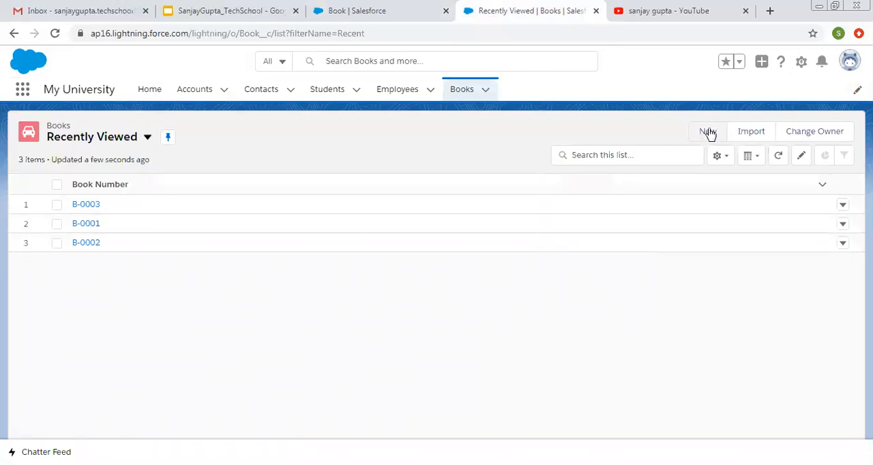
click(706, 131)
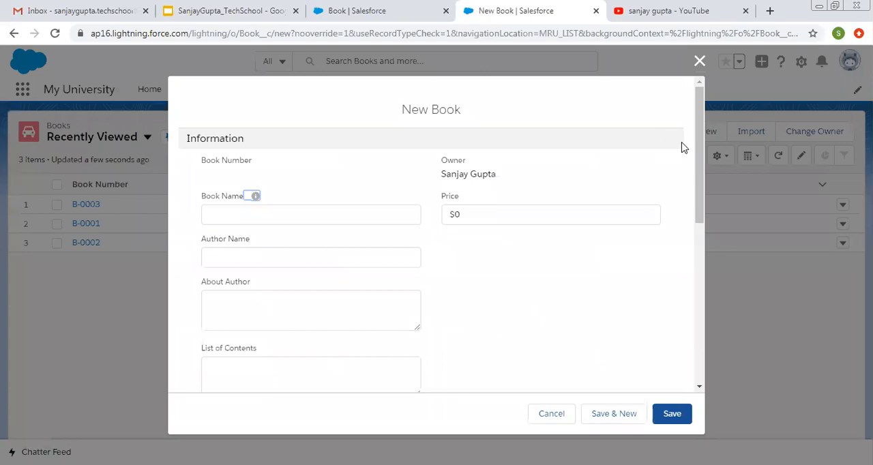
scroll(down, 3)
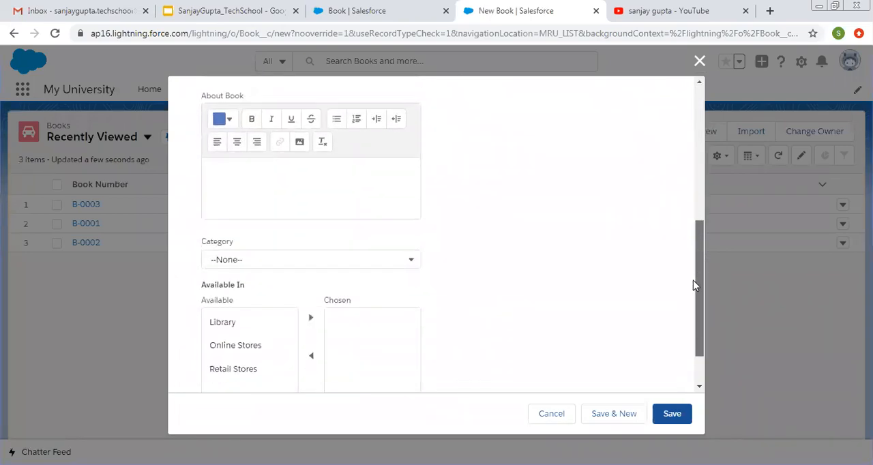
scroll(down, 3)
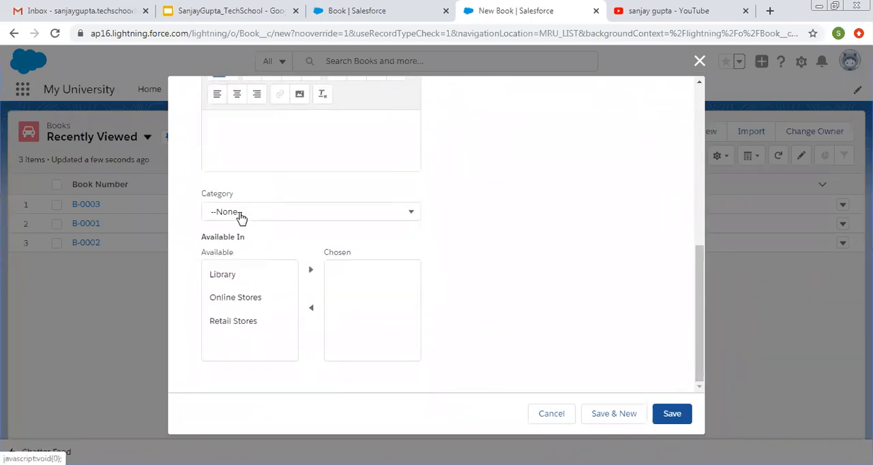
Step: Set Category to Computer and choose Library and Retail Stores for Available In
click(311, 211)
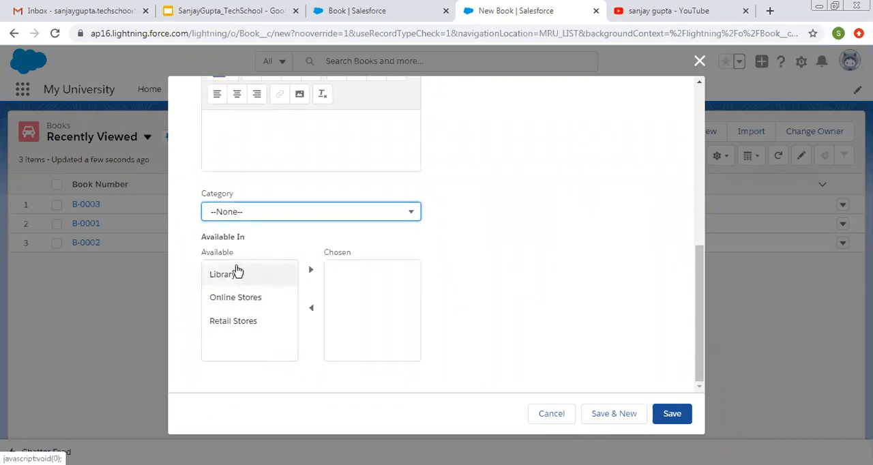
click(311, 211)
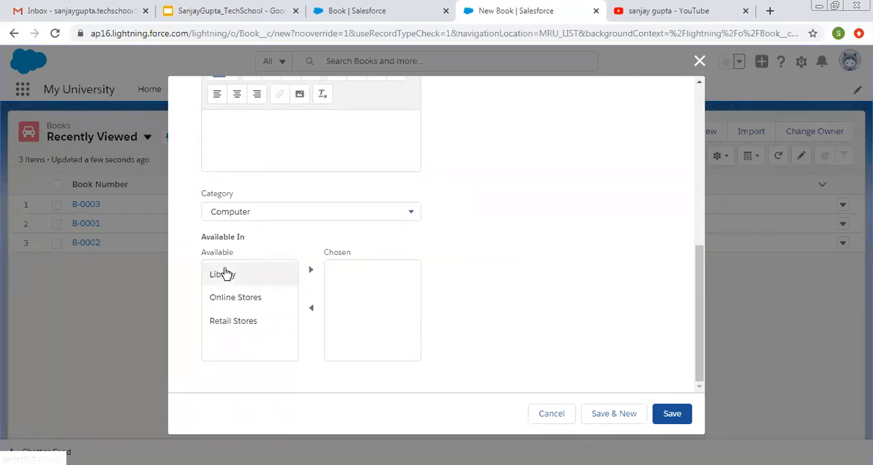
click(222, 273)
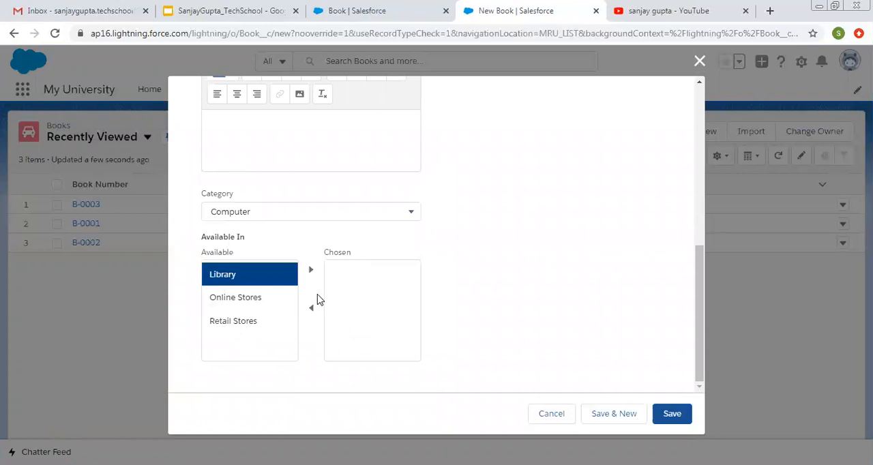
click(311, 270)
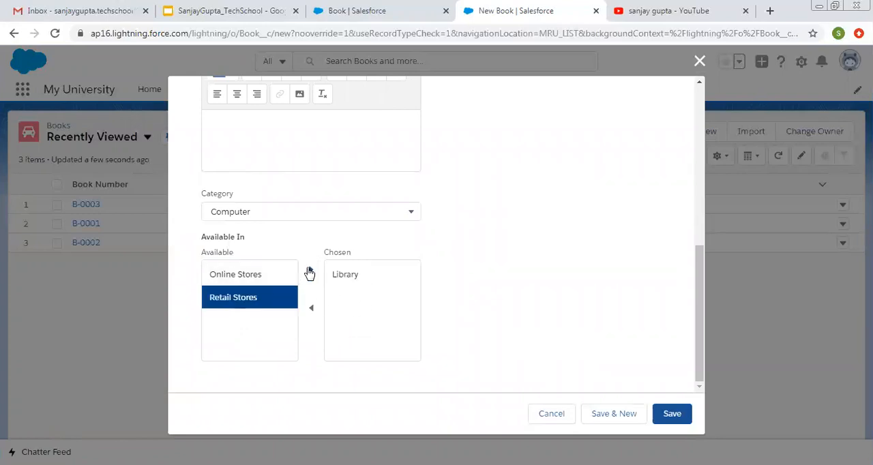
click(311, 270)
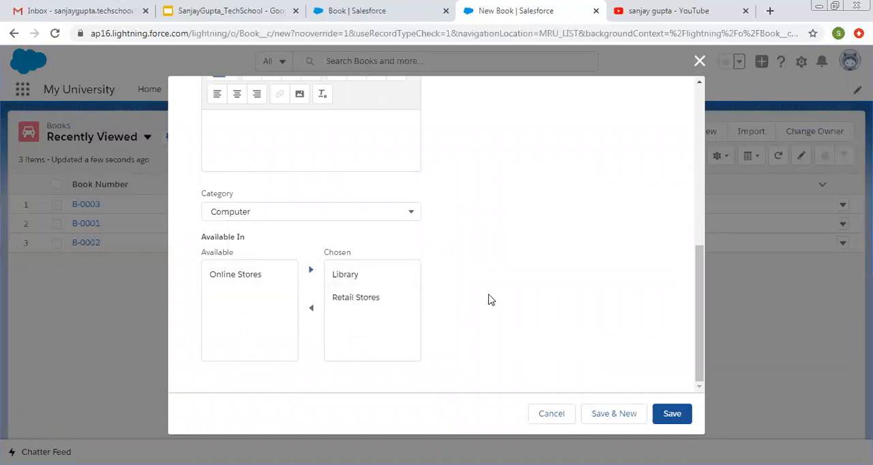
scroll(up, 3)
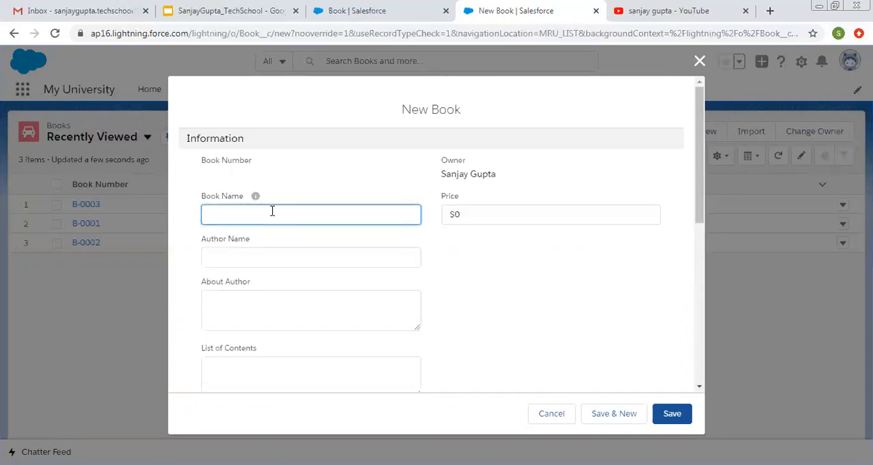
Step: Name the book Java, price it at 3000 and save it as B-0004
text(Ja)
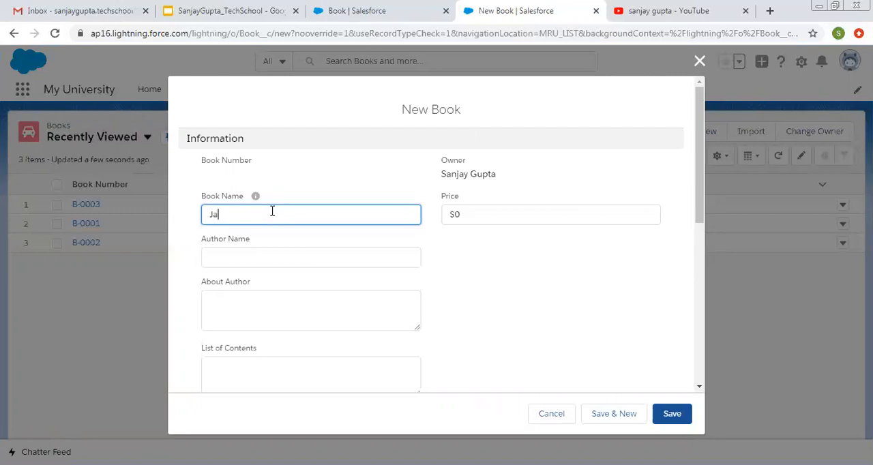
click(551, 215)
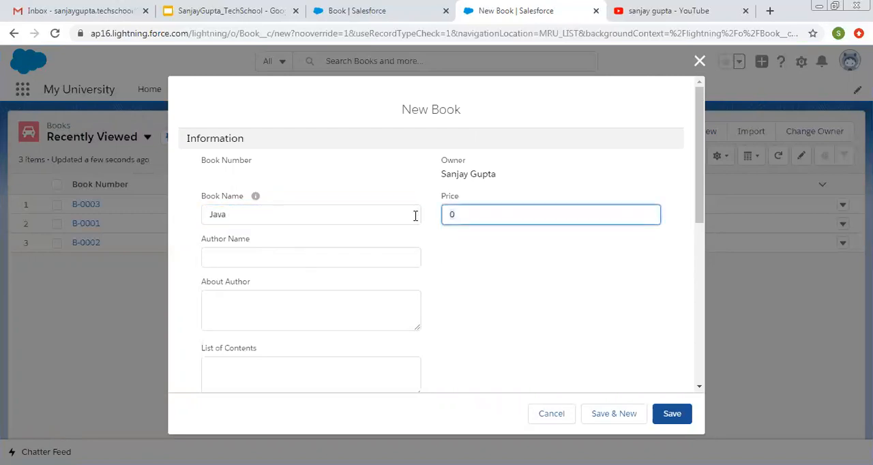
text(300)
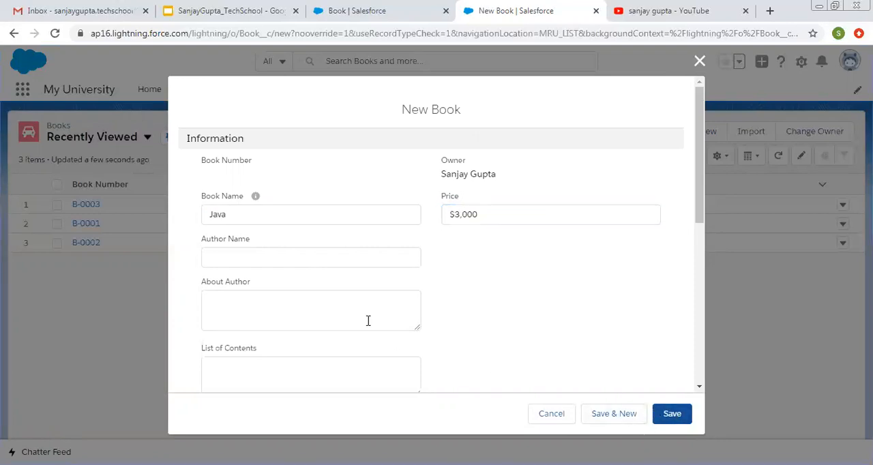
mouse_move(671, 414)
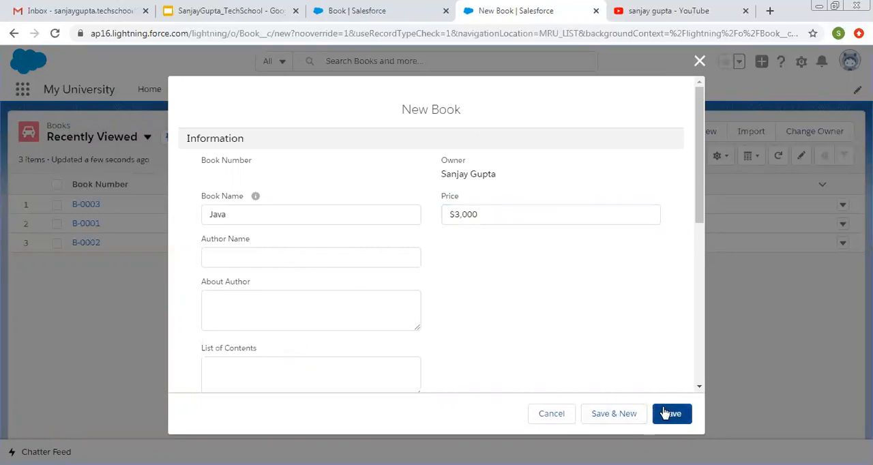
click(671, 413)
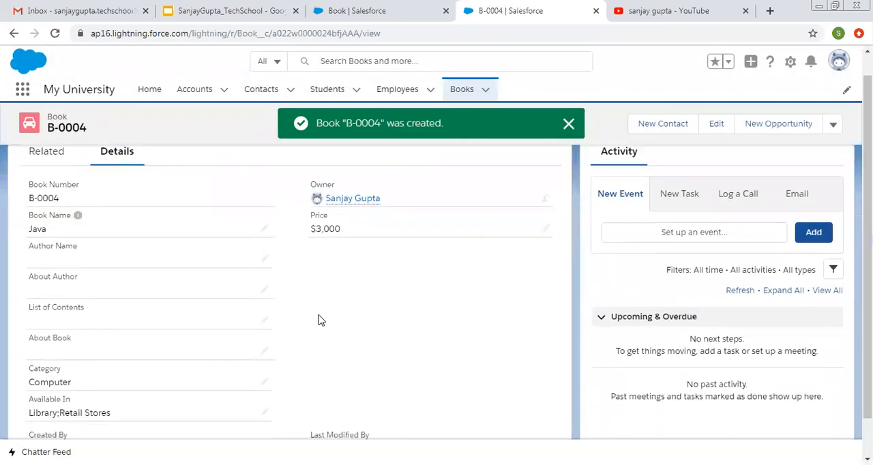
scroll(down, 3)
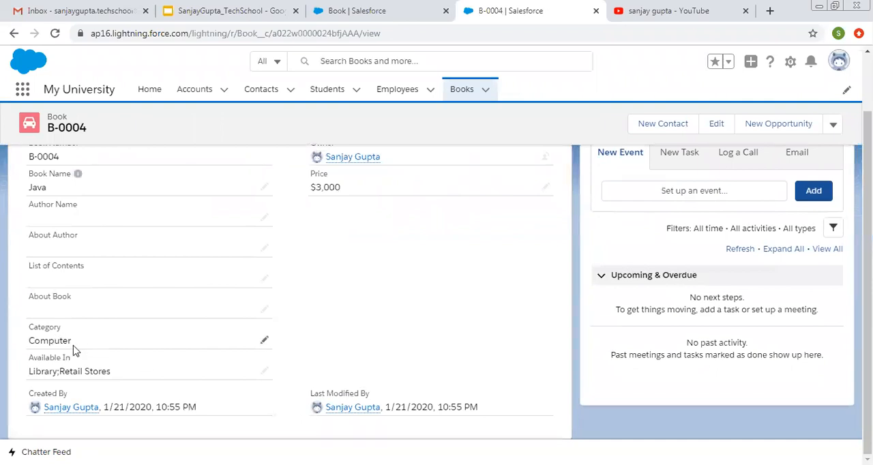
mouse_move(76, 363)
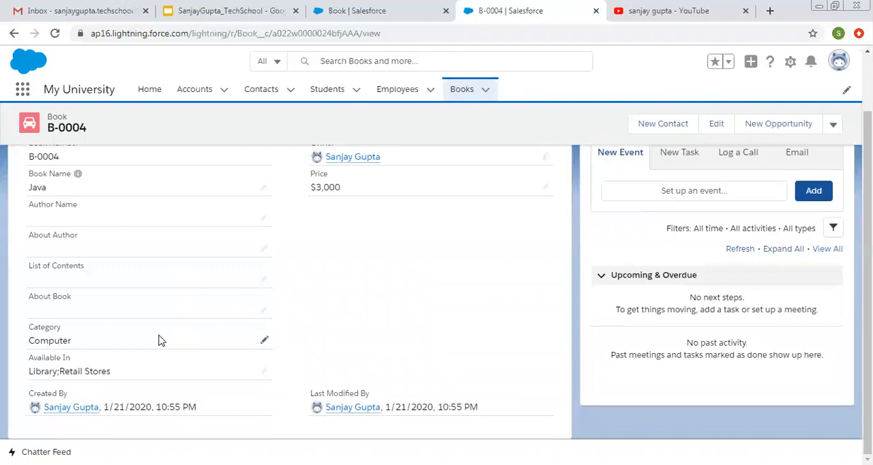
scroll(up, 3)
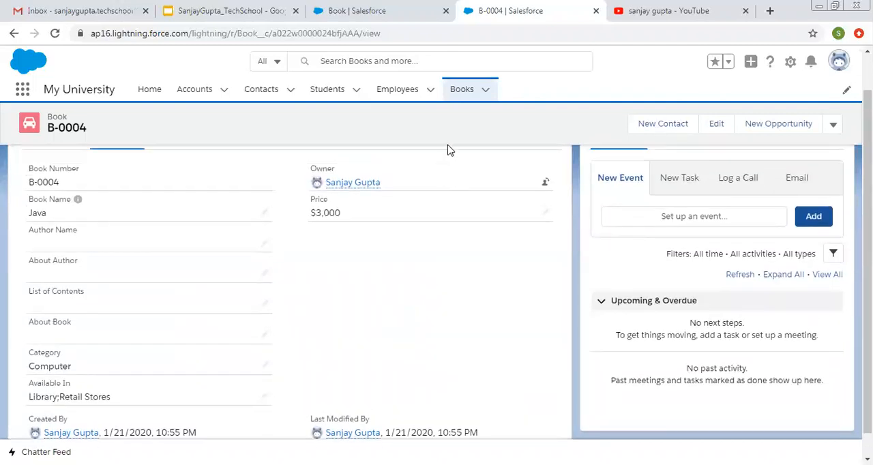
Step: Open book B-0003 from the list and begin editing its empty Category field
click(461, 89)
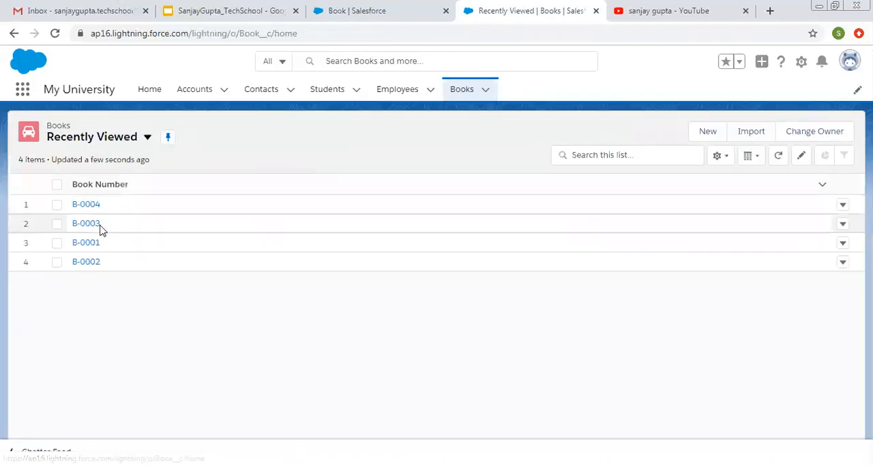
click(85, 224)
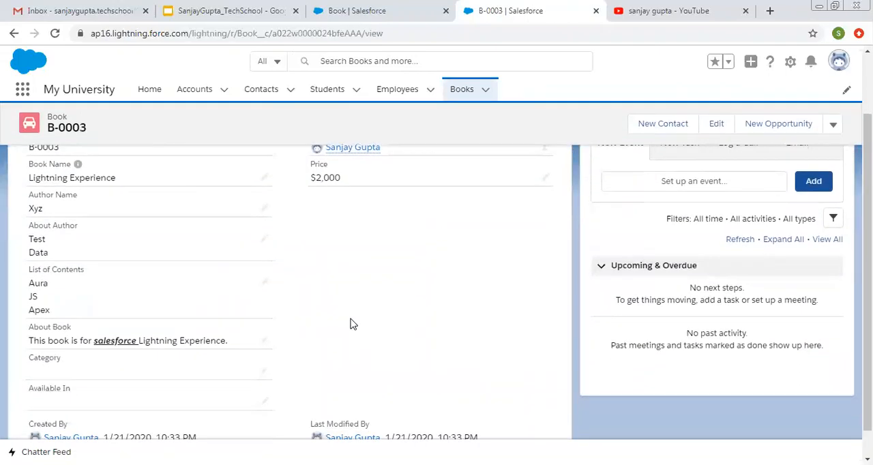
scroll(down, 3)
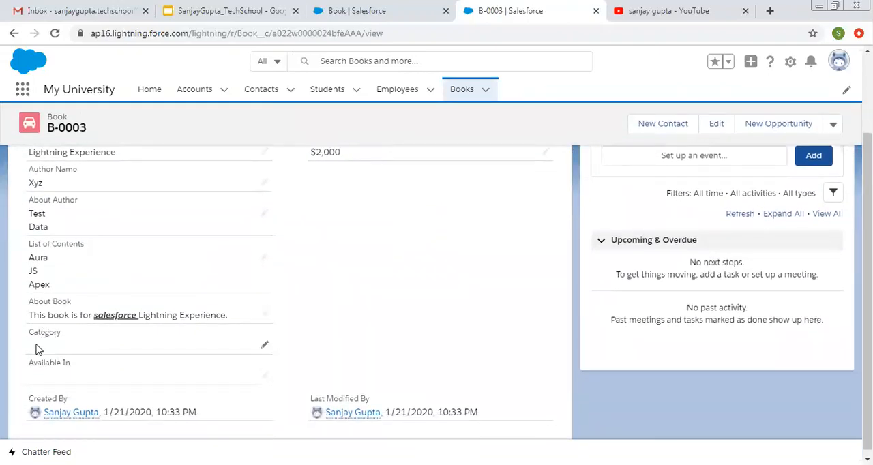
click(264, 344)
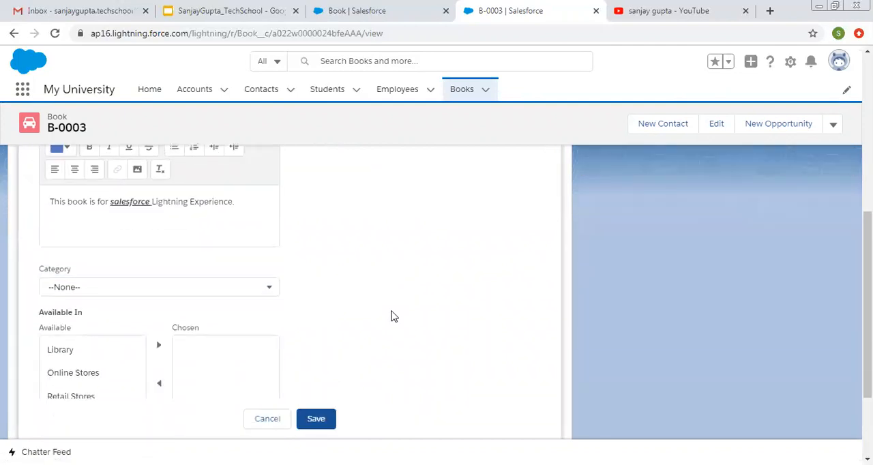
Step: Set B-0003's Category to IT
scroll(down, 3)
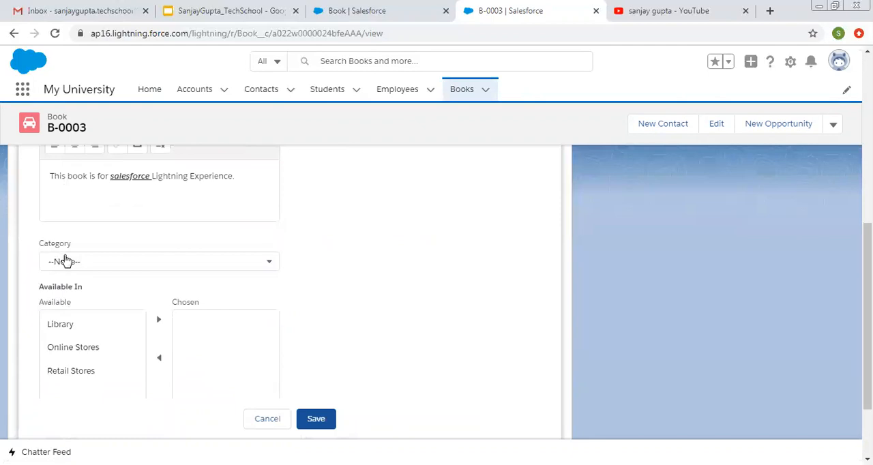
click(158, 260)
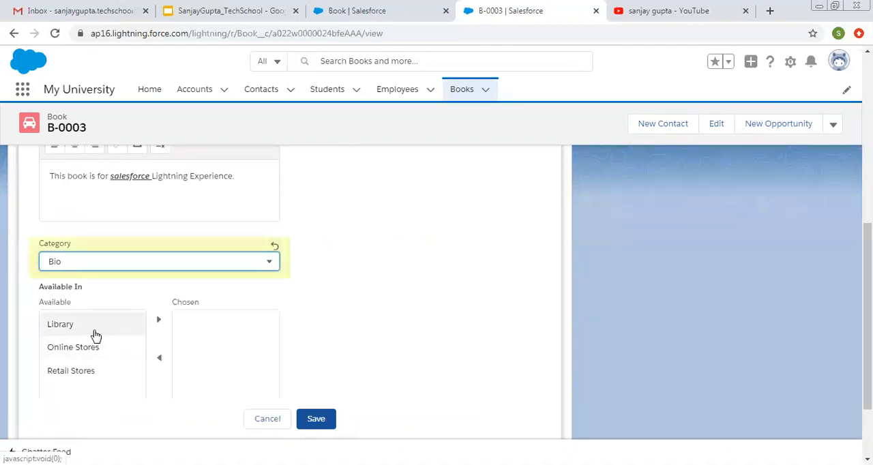
click(158, 260)
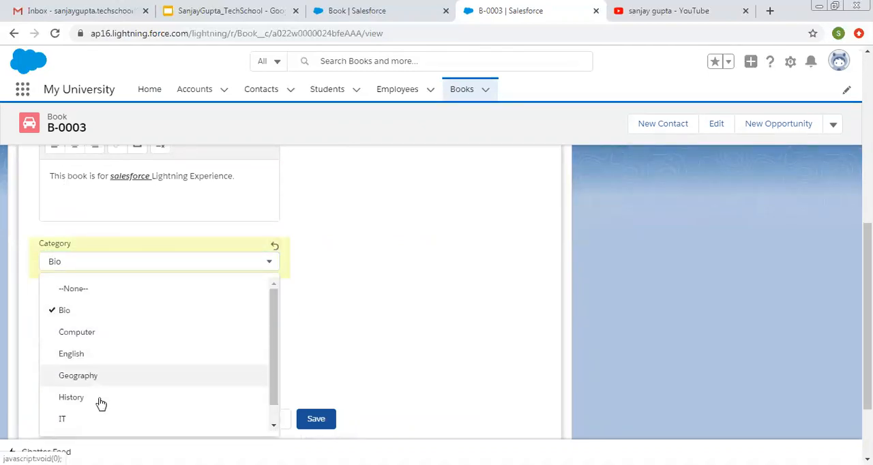
click(62, 419)
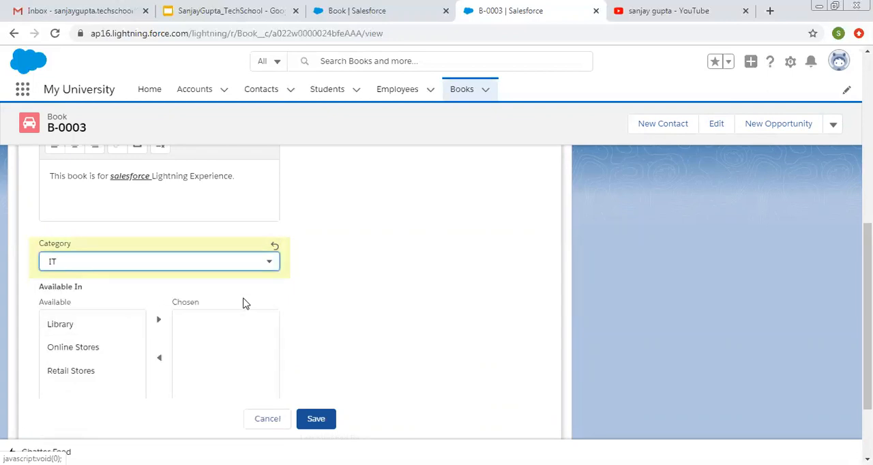
Step: Make it available in Library, Online Stores and Retail Stores and save
click(158, 320)
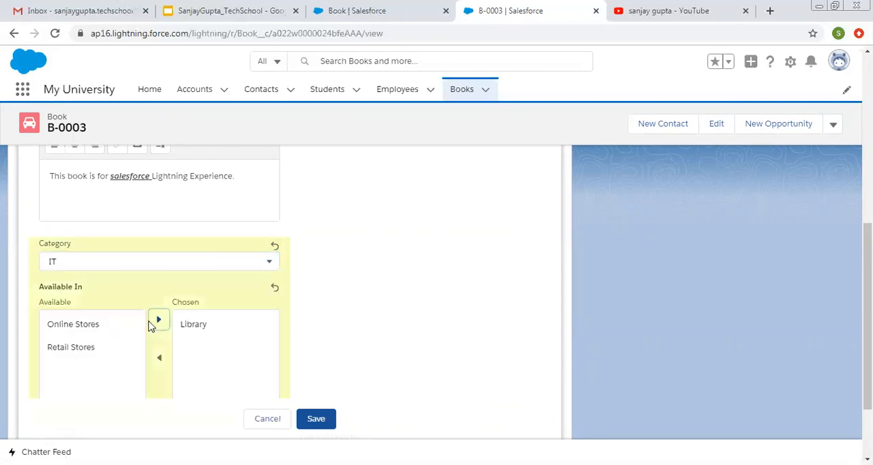
click(158, 319)
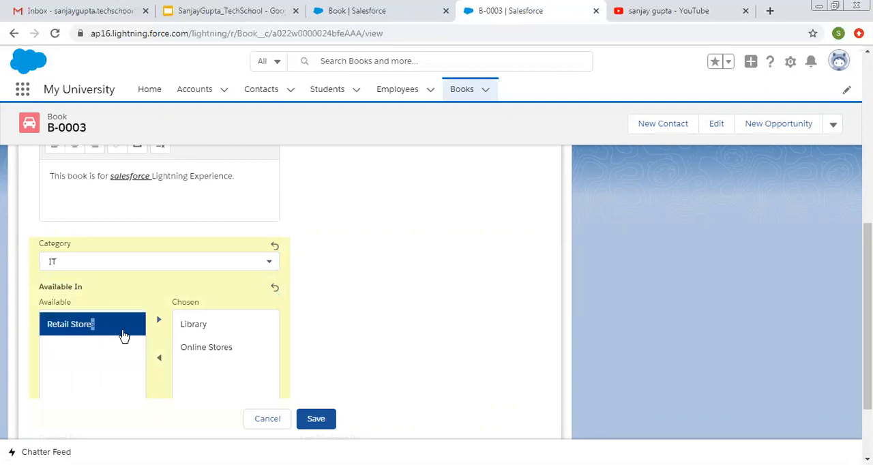
click(158, 320)
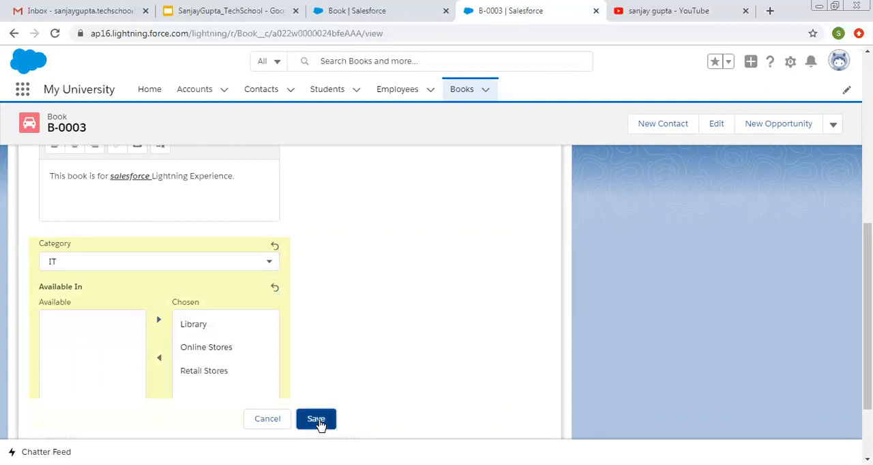
click(316, 419)
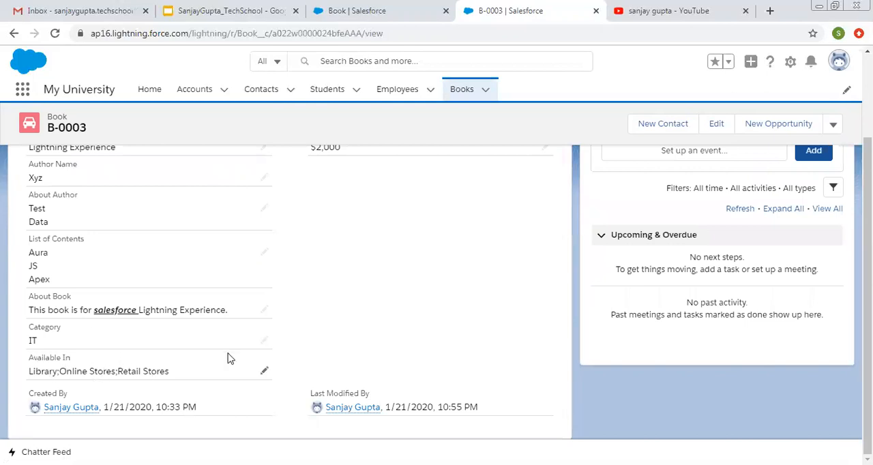
scroll(up, 3)
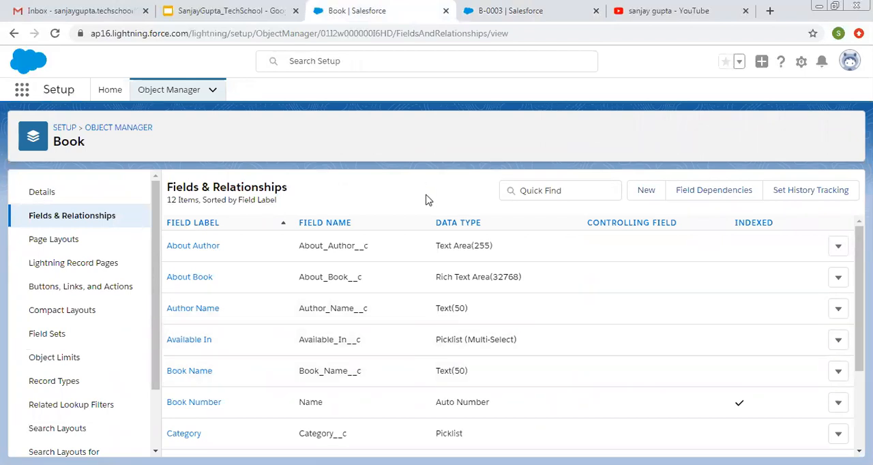
mouse_move(437, 308)
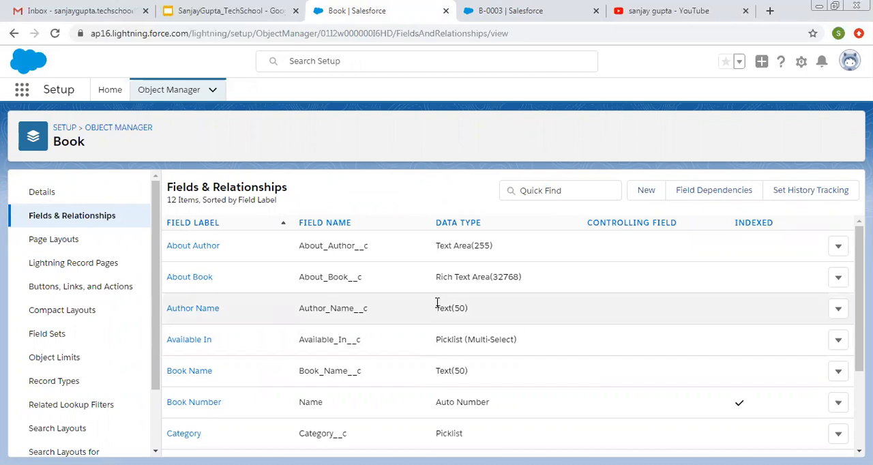
mouse_move(401, 372)
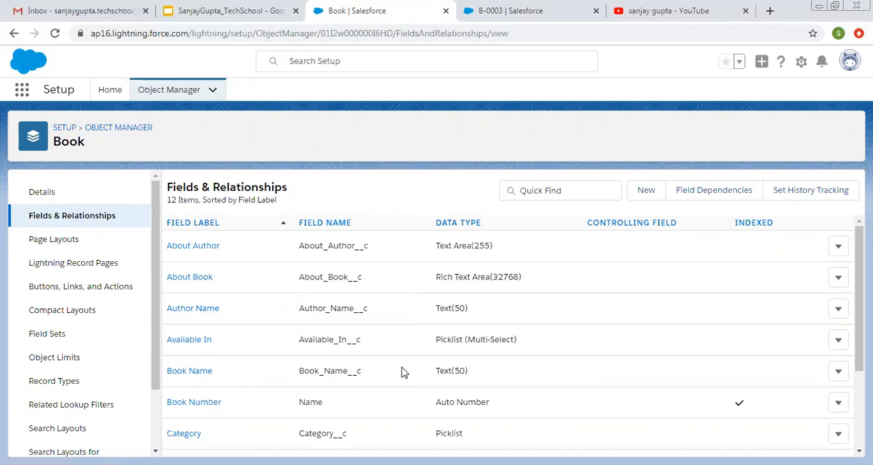
mouse_move(442, 147)
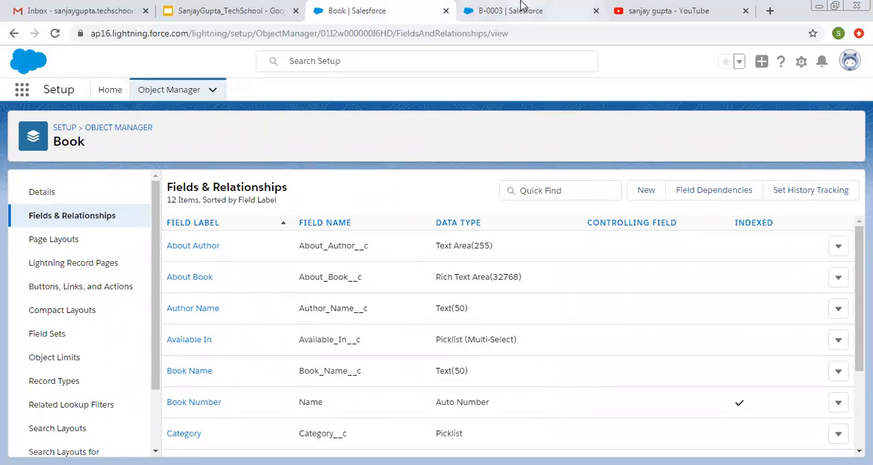
Step: Switch to the YouTube search results for Sanjay Gupta
click(680, 11)
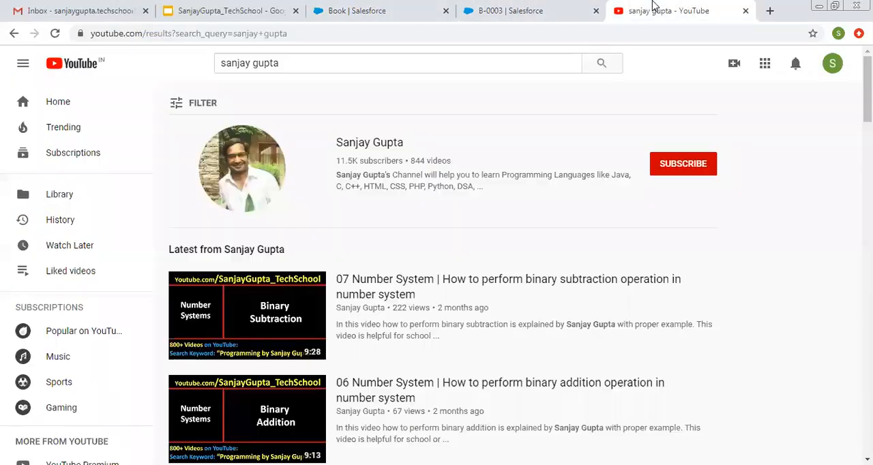
mouse_move(297, 190)
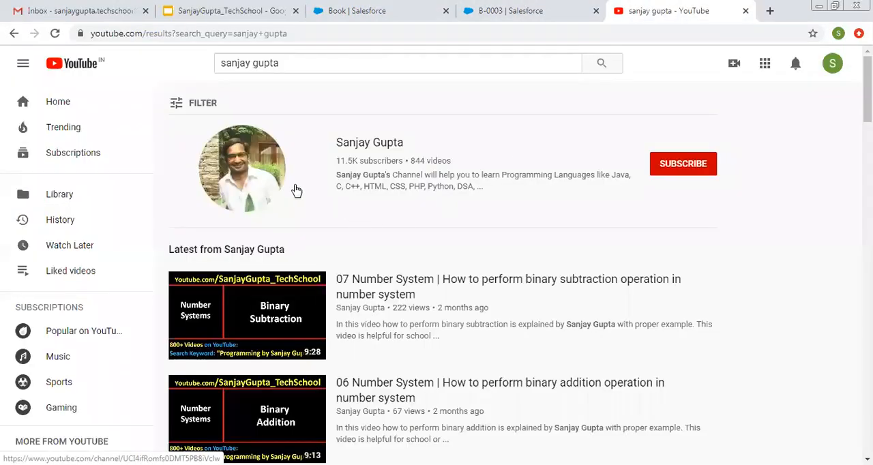
mouse_move(348, 225)
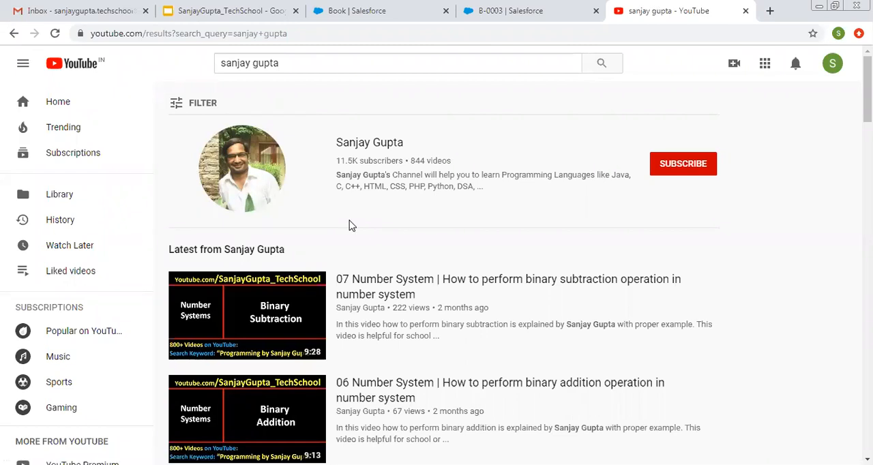
mouse_move(354, 232)
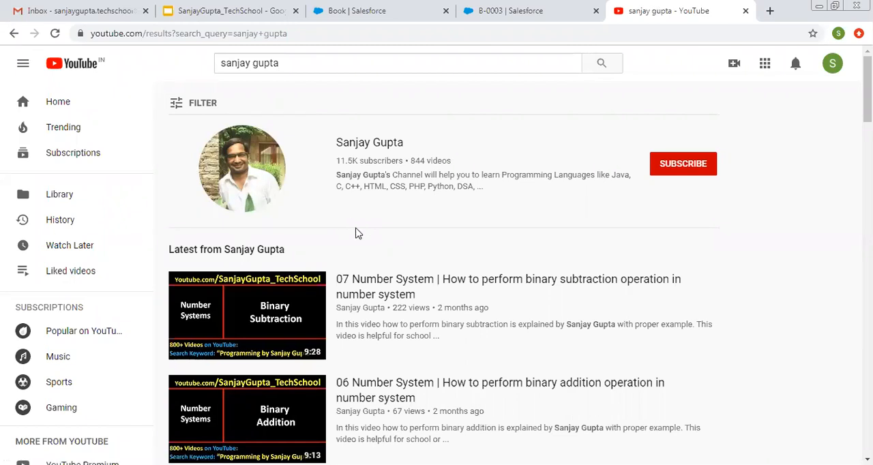